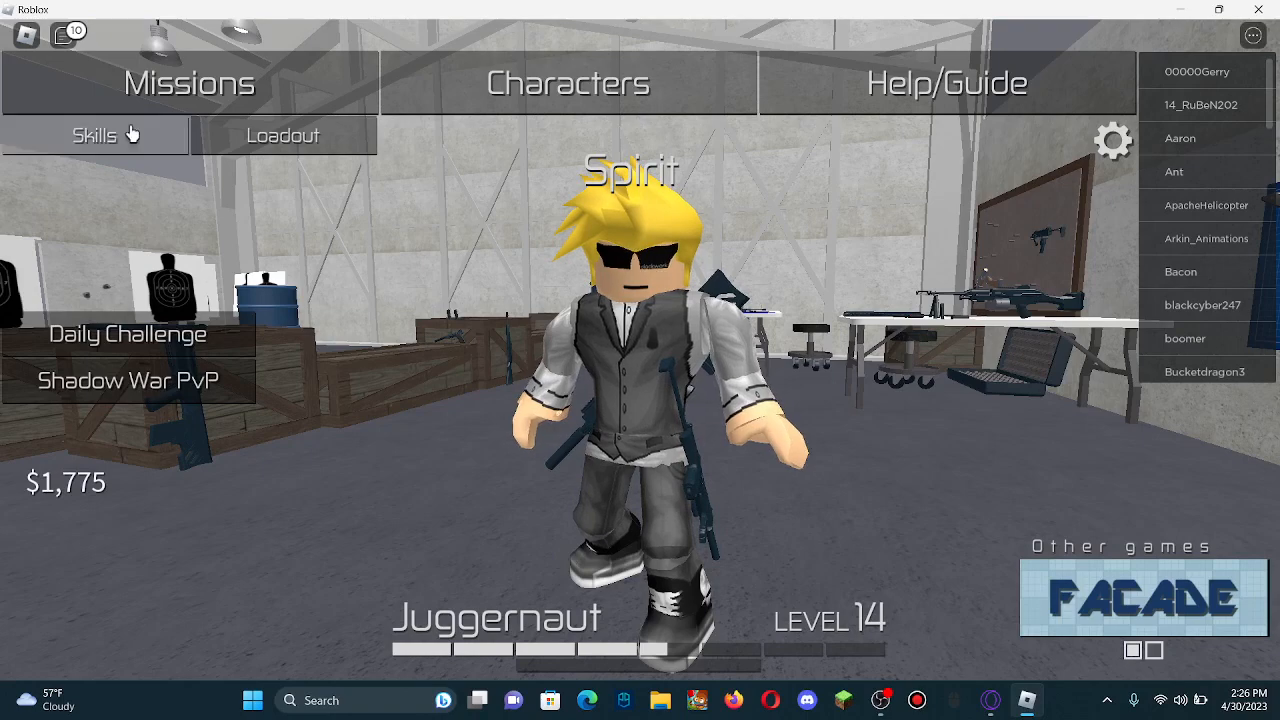
# Step: Bring up the Missions list to begin setting up The Financier lobby
pyautogui.click(188, 82)
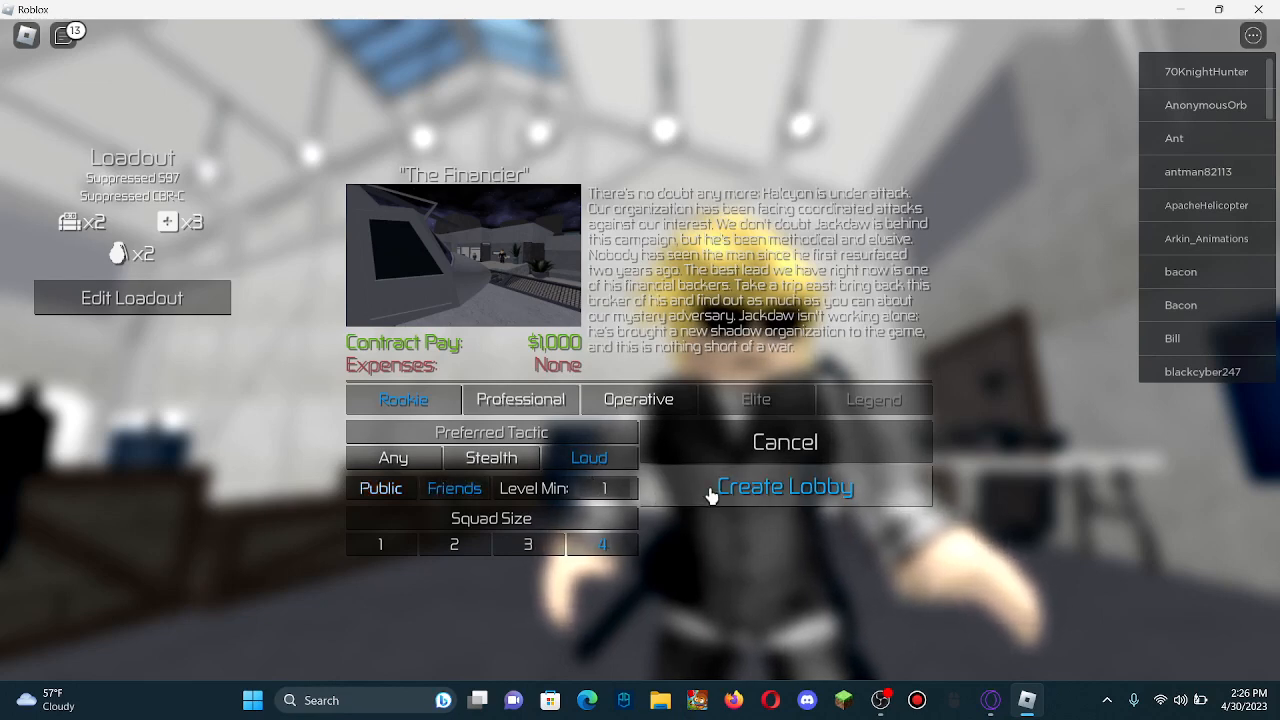
# Step: Create The Financier lobby and start the game so the mission loads
pyautogui.click(784, 488)
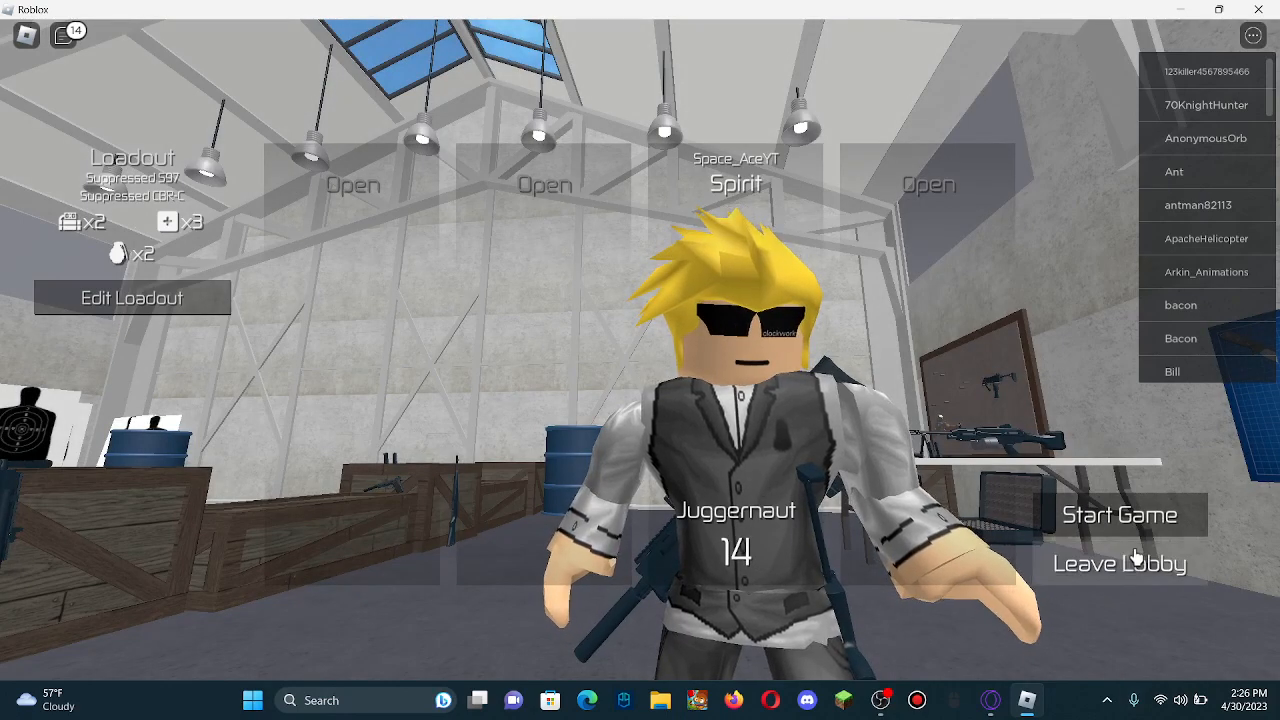
pyautogui.click(1120, 514)
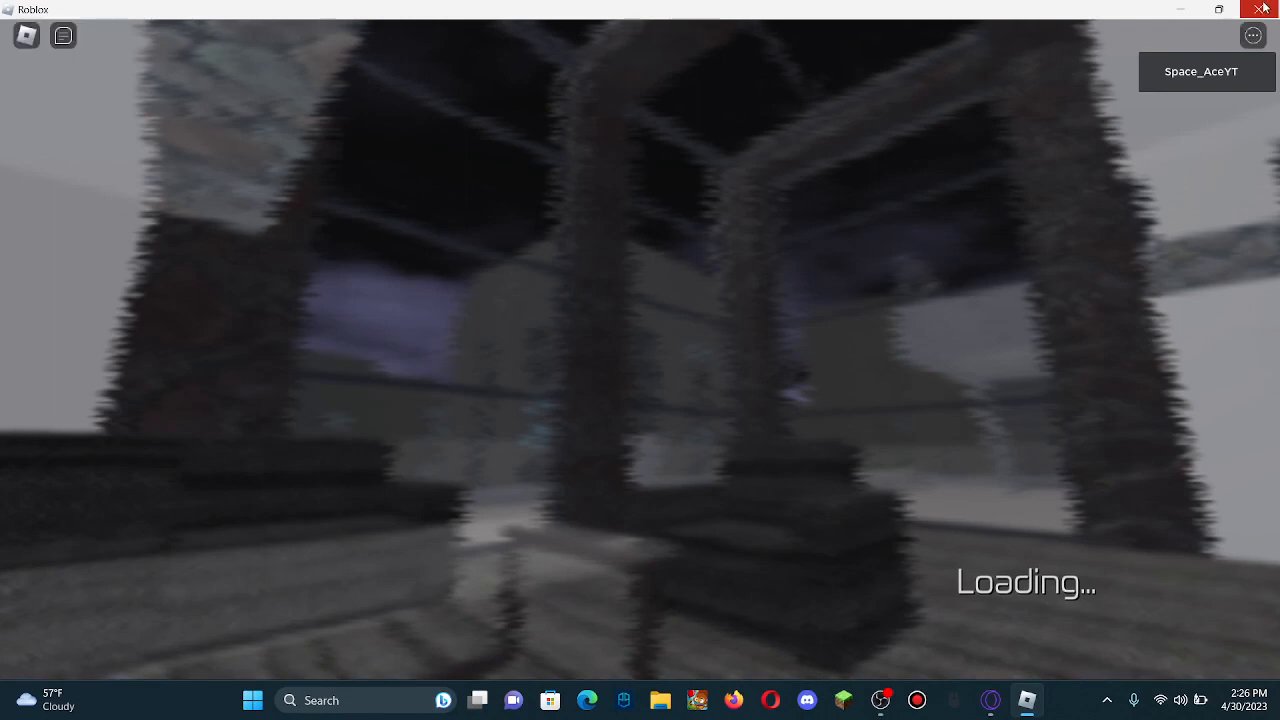
pyautogui.moveTo(1264, 8)
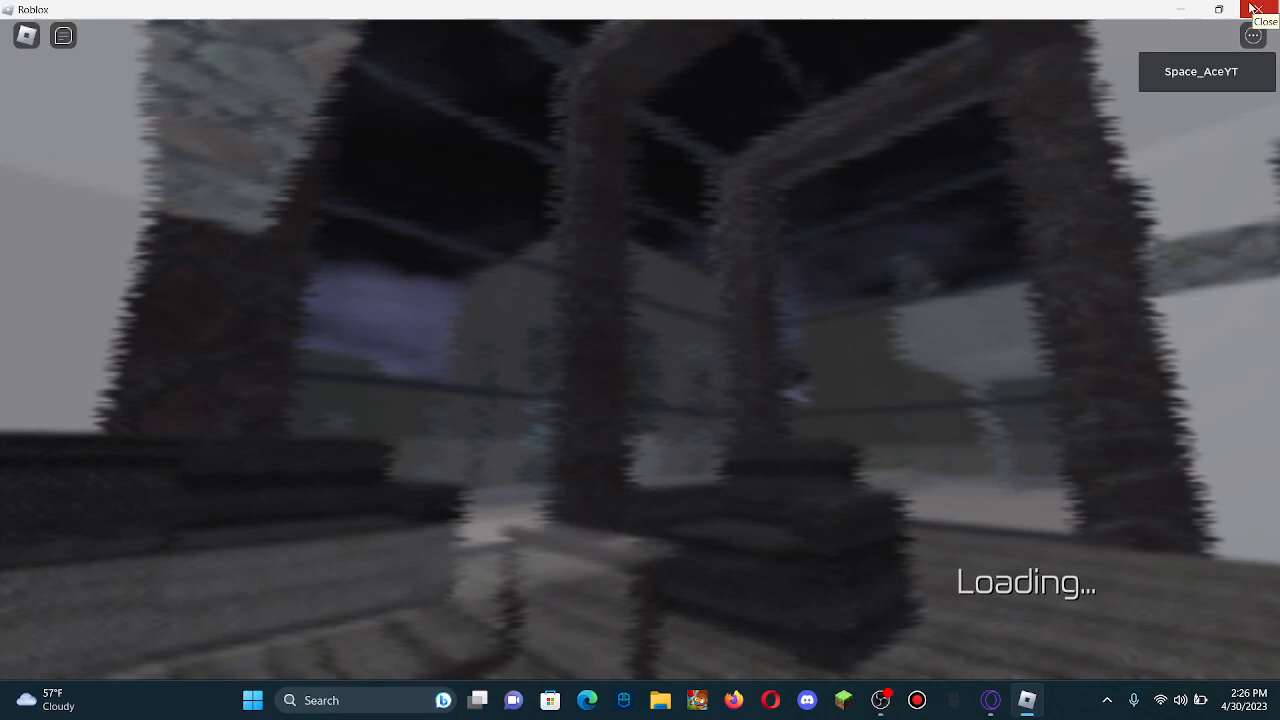
pyautogui.moveTo(1190, 50)
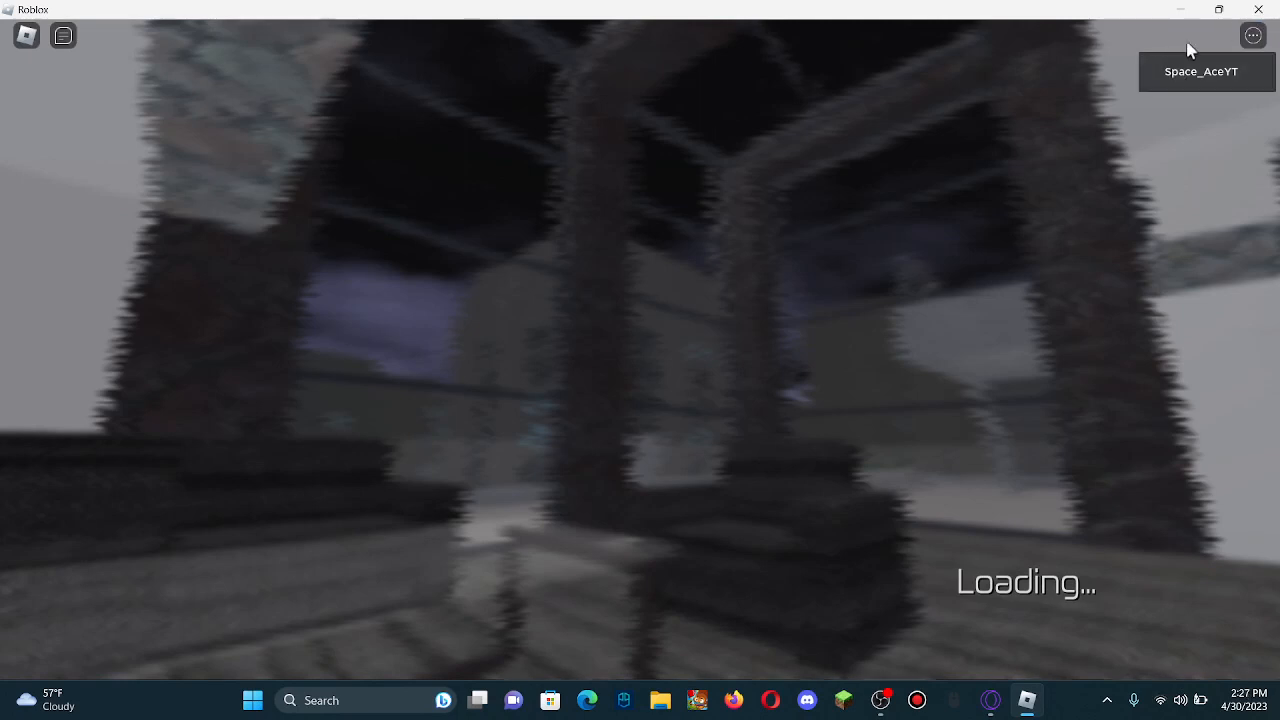
pyautogui.moveTo(1188, 60)
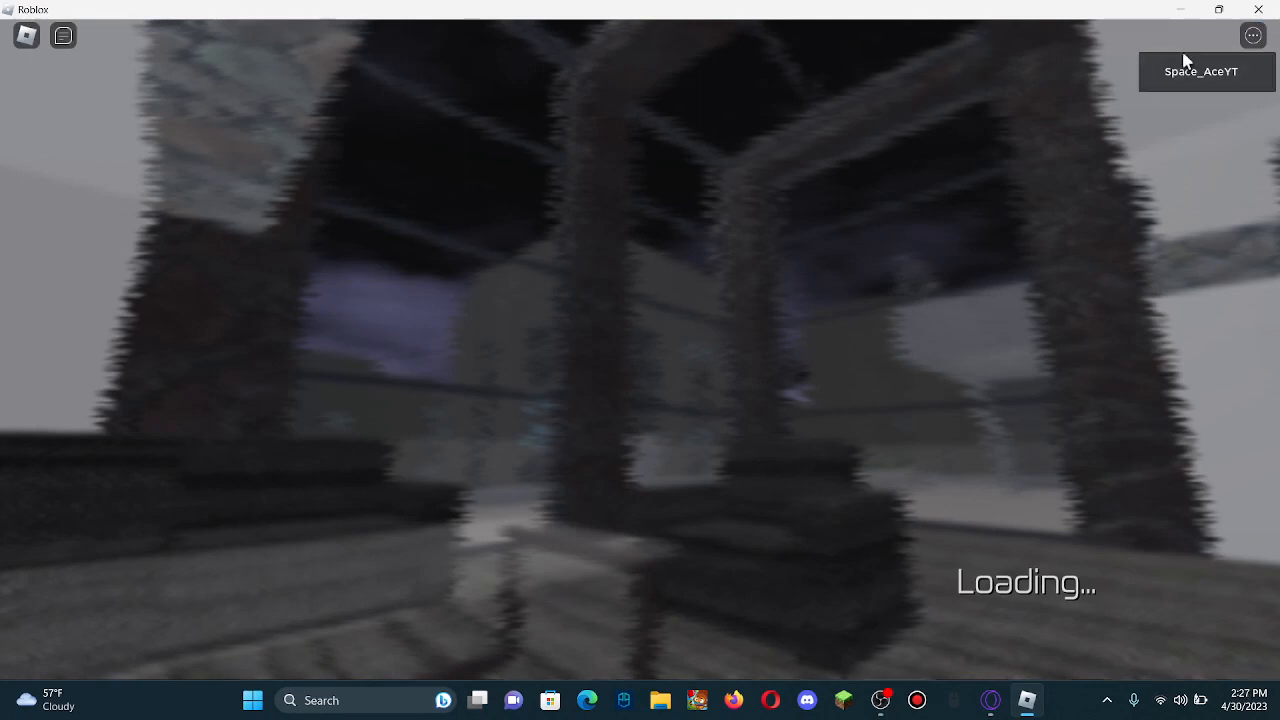
pyautogui.moveTo(1170, 136)
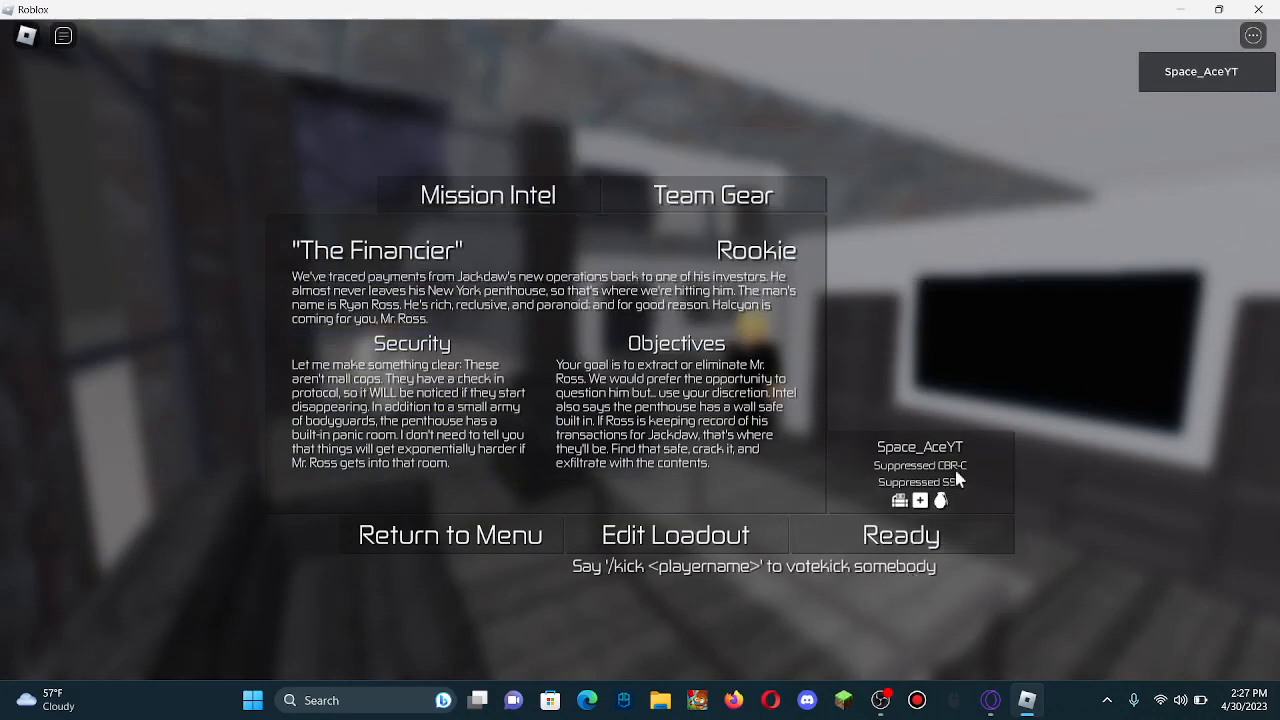
# Step: Mark yourself Ready on The Financier briefing so the mission begins loading
pyautogui.click(900, 534)
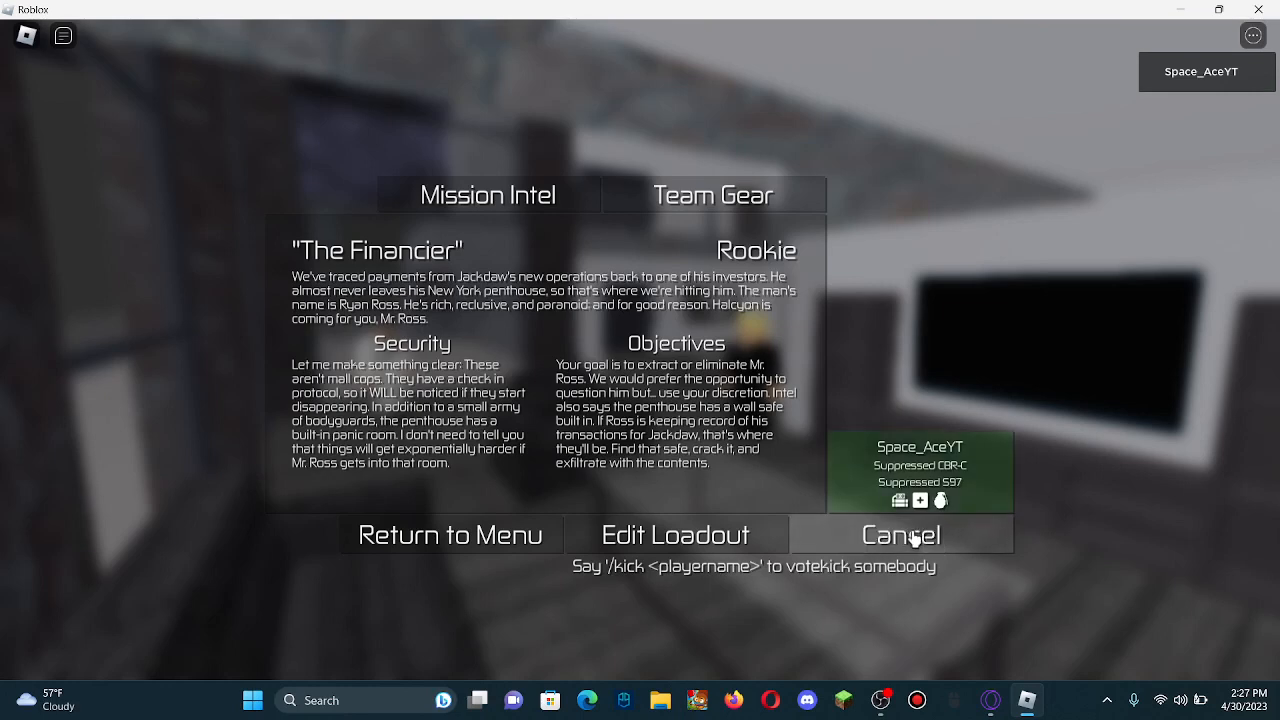
pyautogui.click(900, 534)
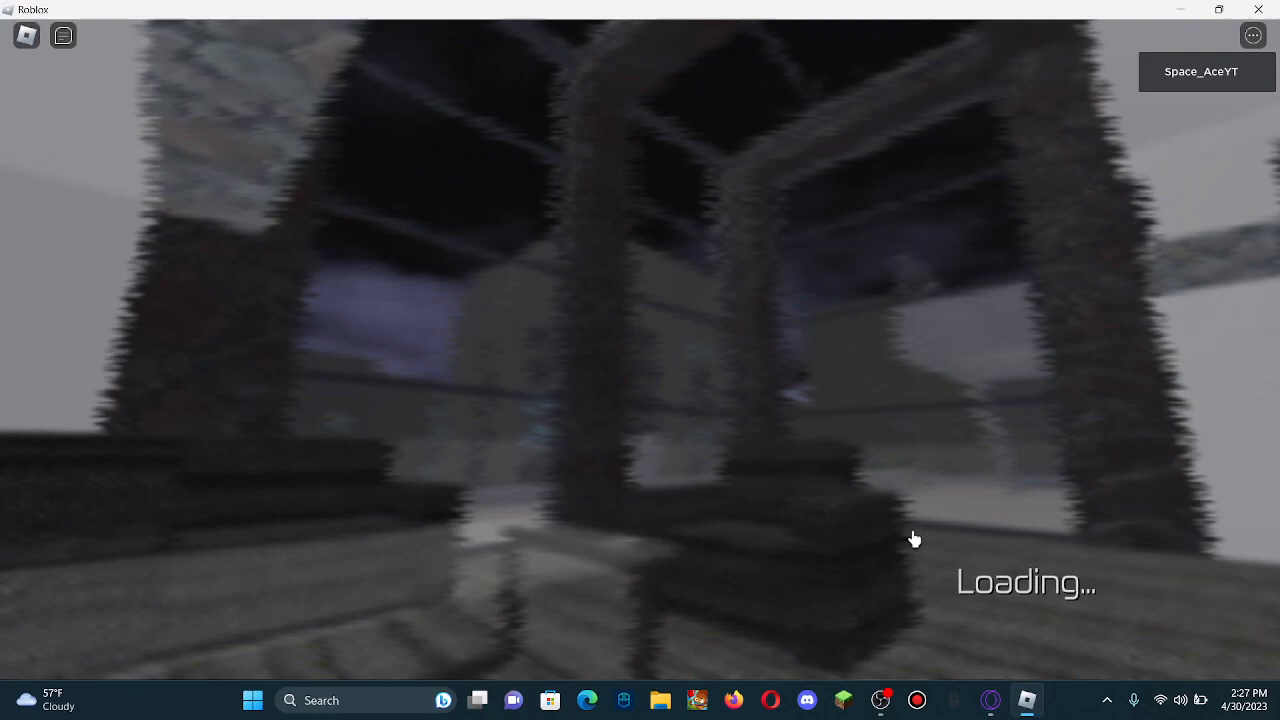
pyautogui.moveTo(640, 356)
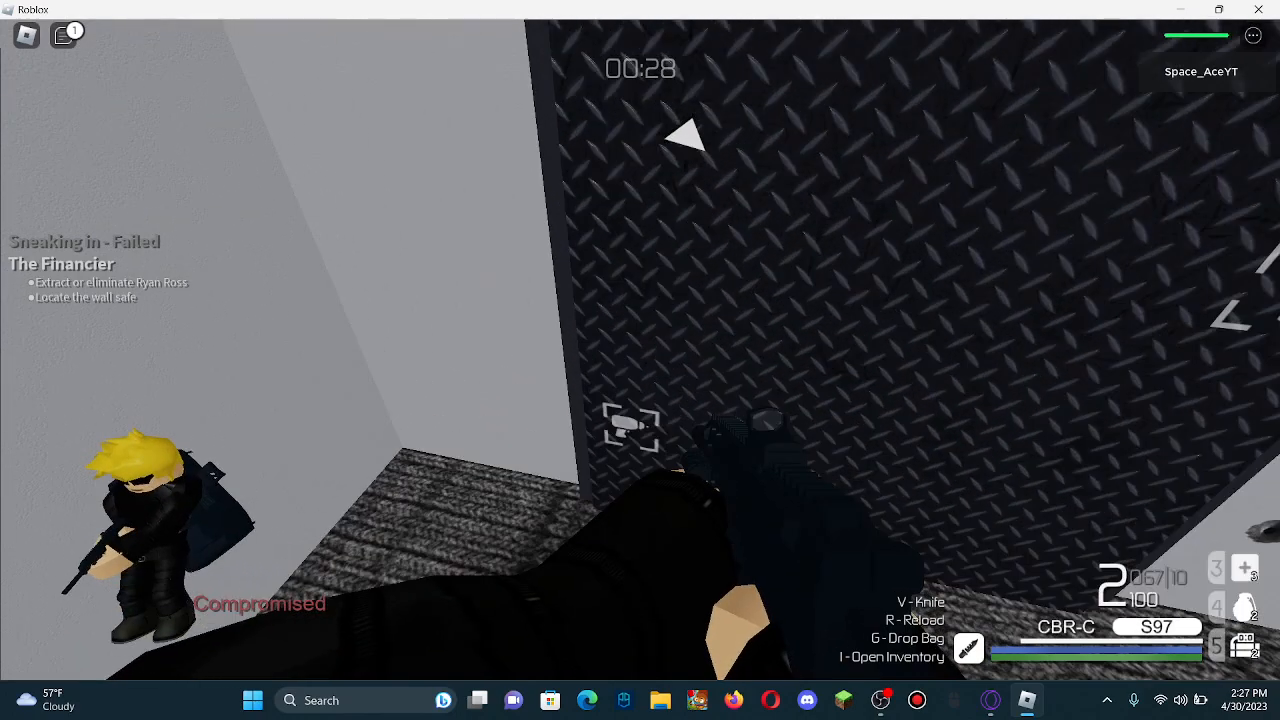
pyautogui.moveTo(640, 360)
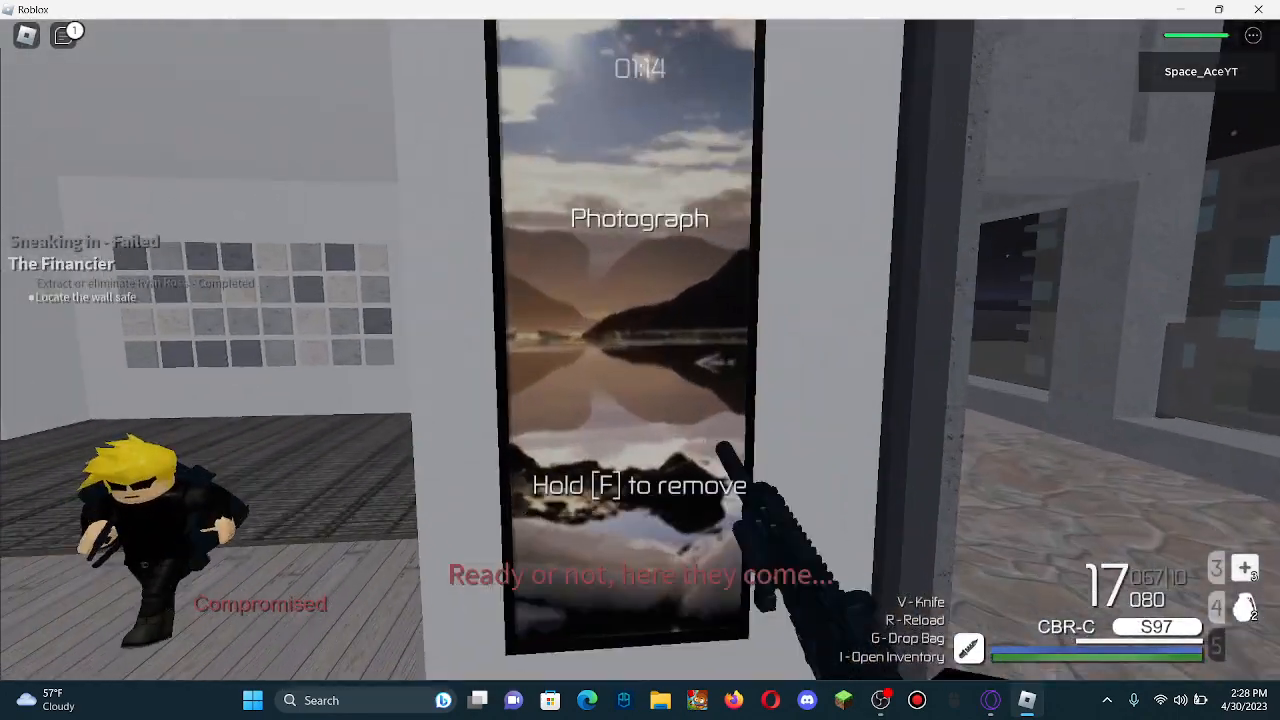
# Step: Remove the wall photograph during the heist, then vote to return to the lobby from the results screen
pyautogui.press('f')
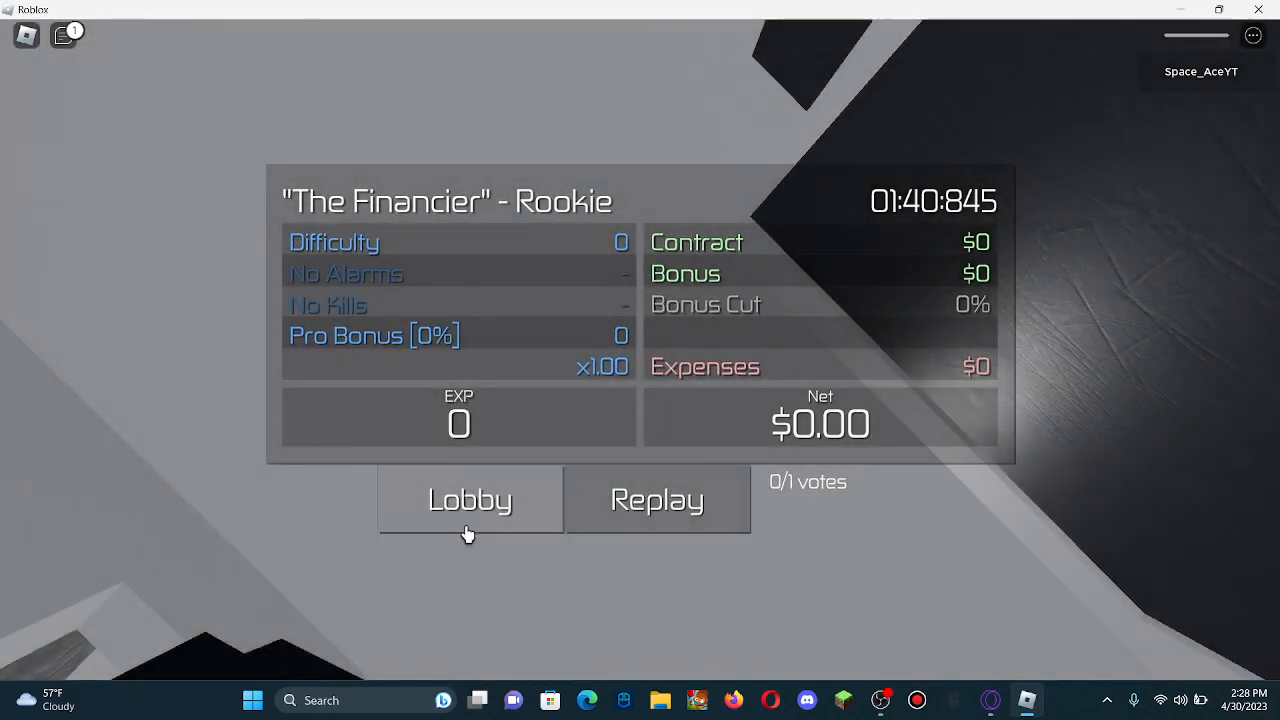
pyautogui.click(468, 500)
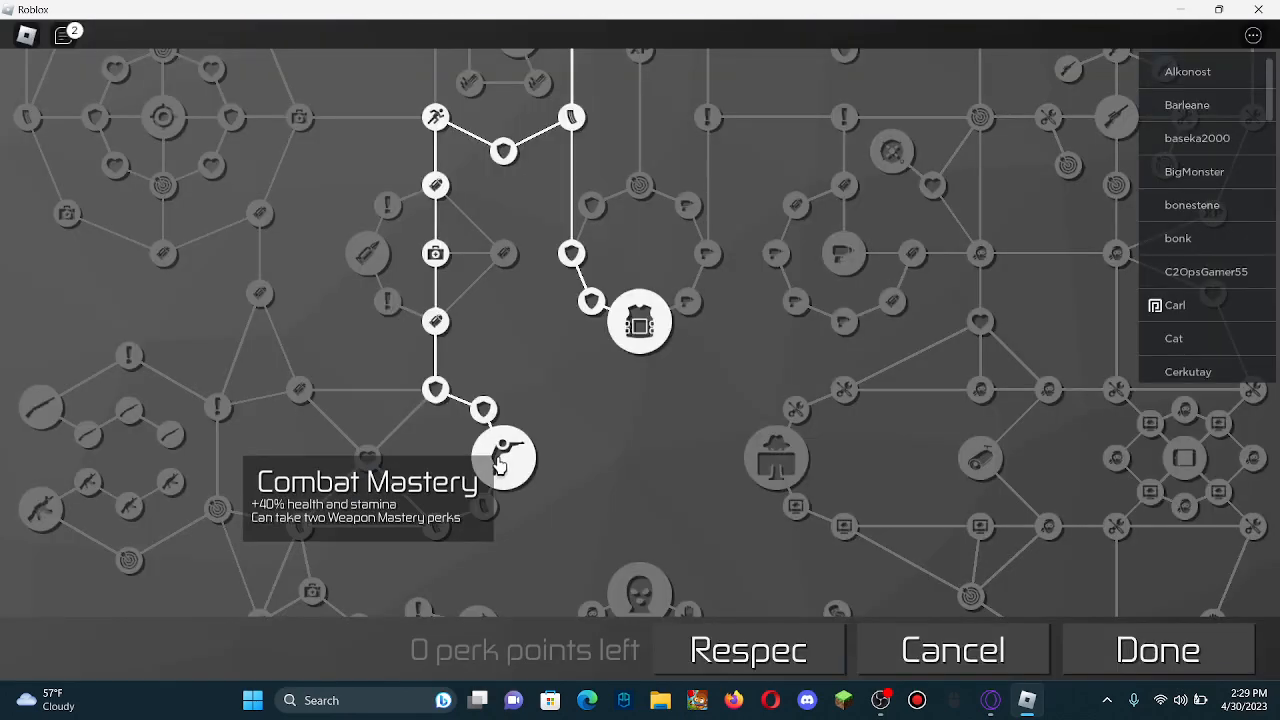
# Step: Respec all perk points, then take Shock Plating, Conditioning and the nodes up to Demolitions Expert, leaving 2 points
pyautogui.click(748, 648)
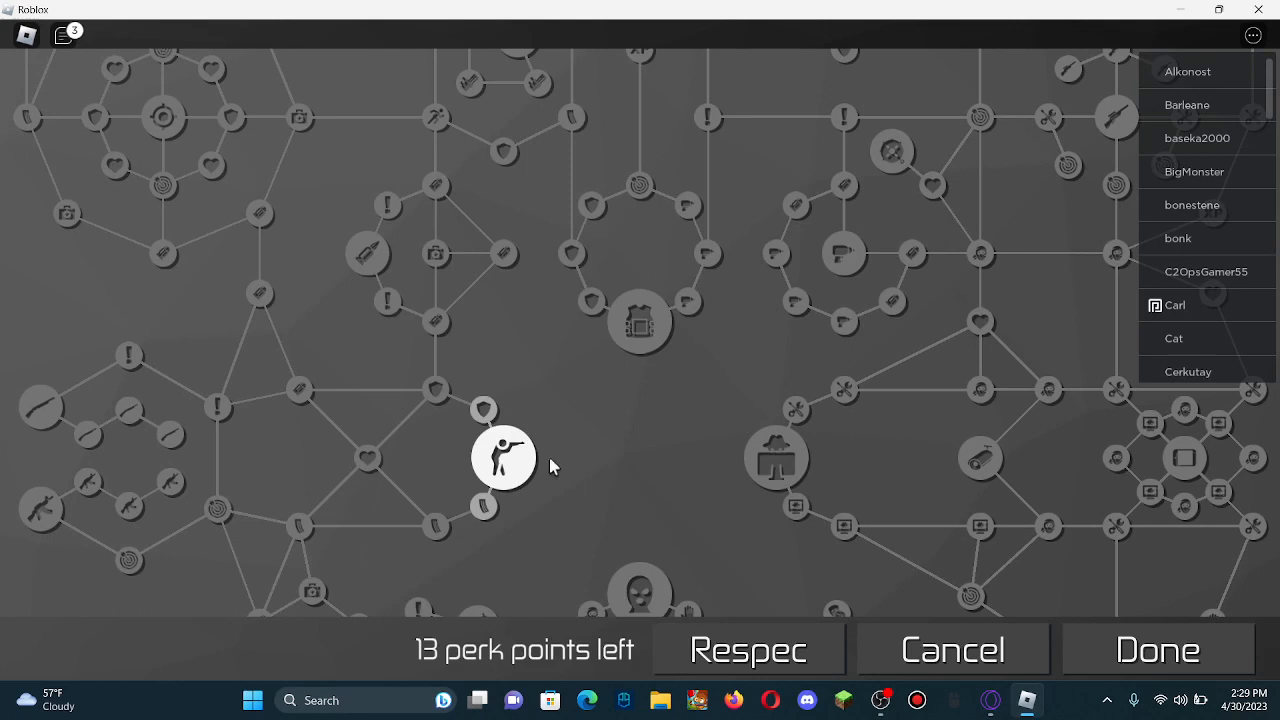
pyautogui.moveTo(504, 458)
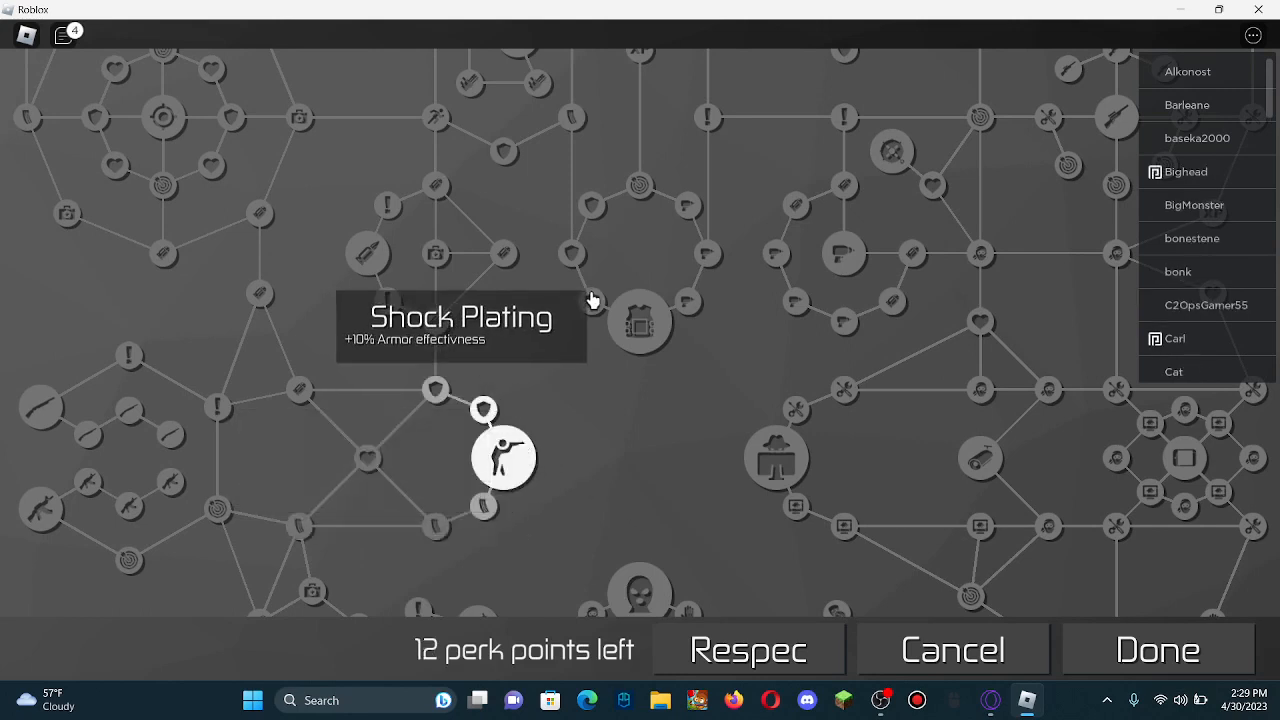
pyautogui.click(436, 320)
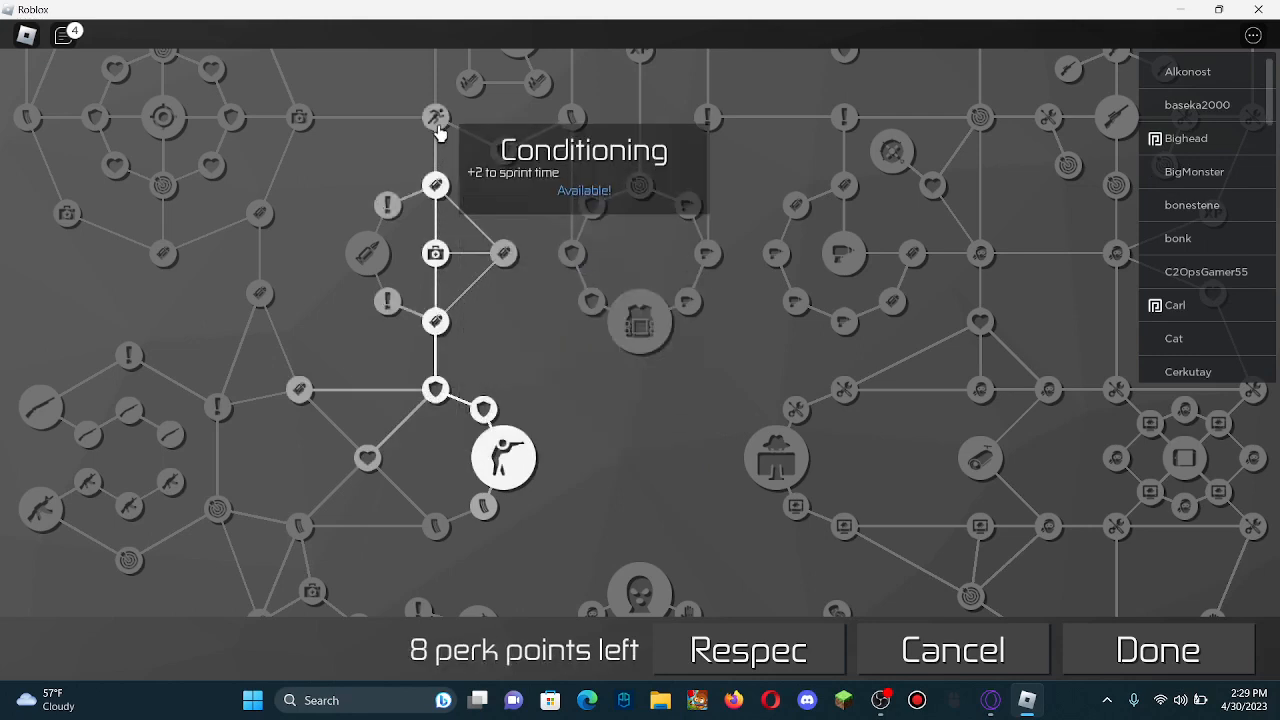
pyautogui.click(436, 116)
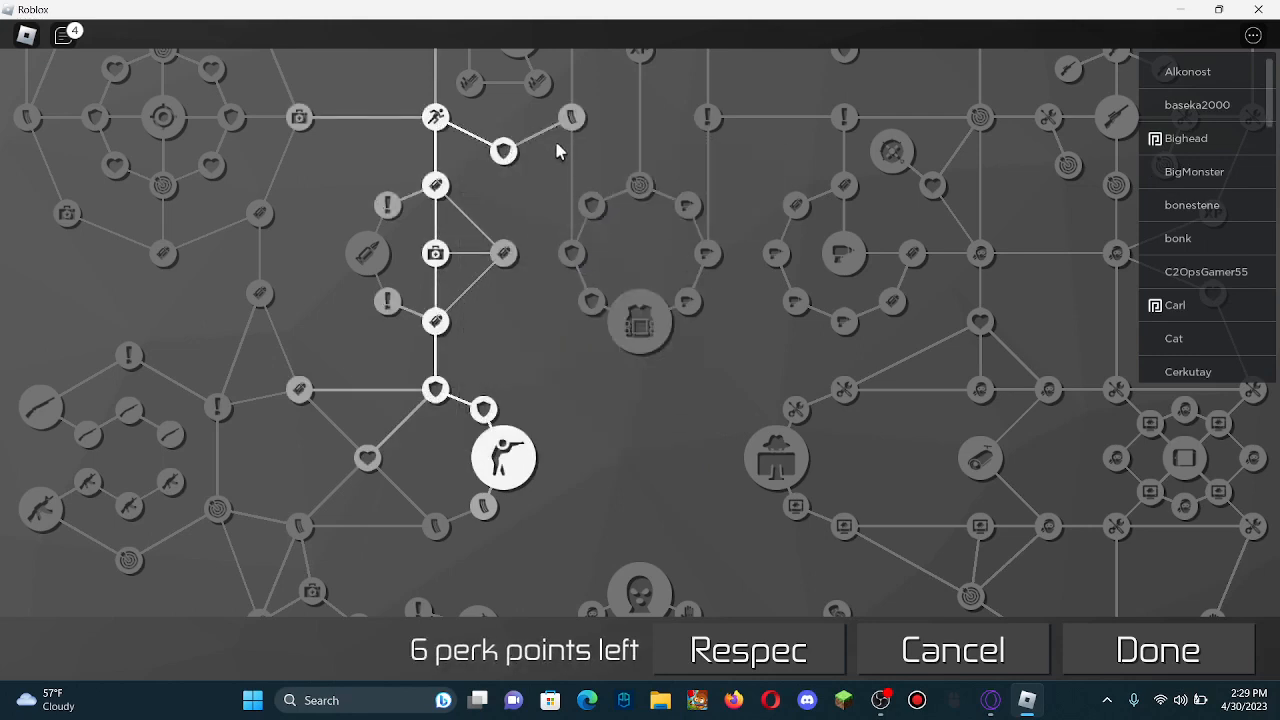
pyautogui.click(640, 322)
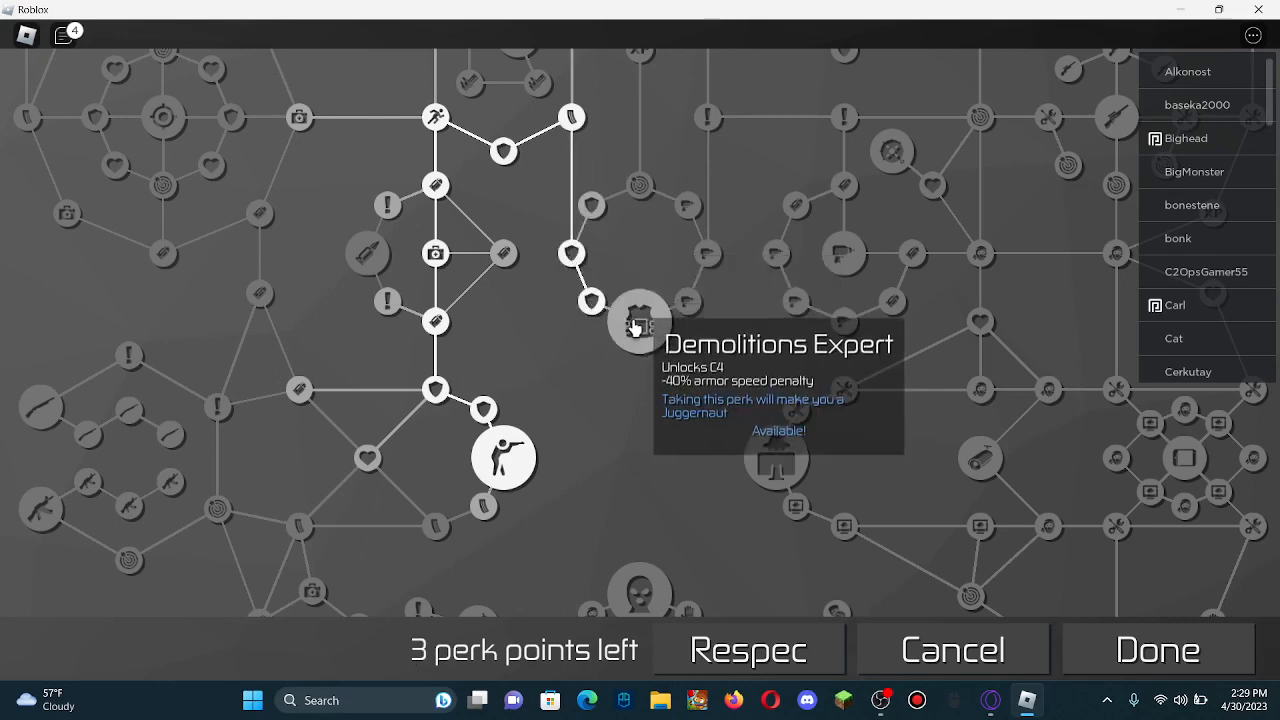
pyautogui.click(640, 324)
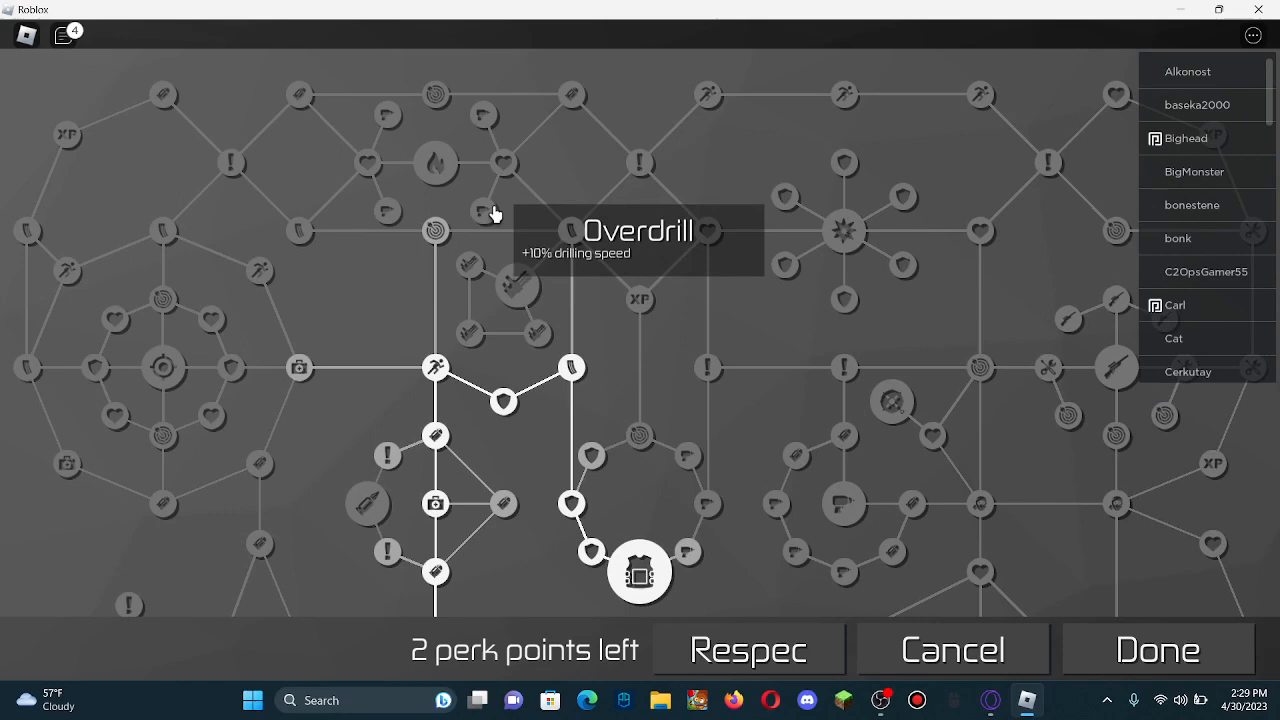
pyautogui.click(572, 232)
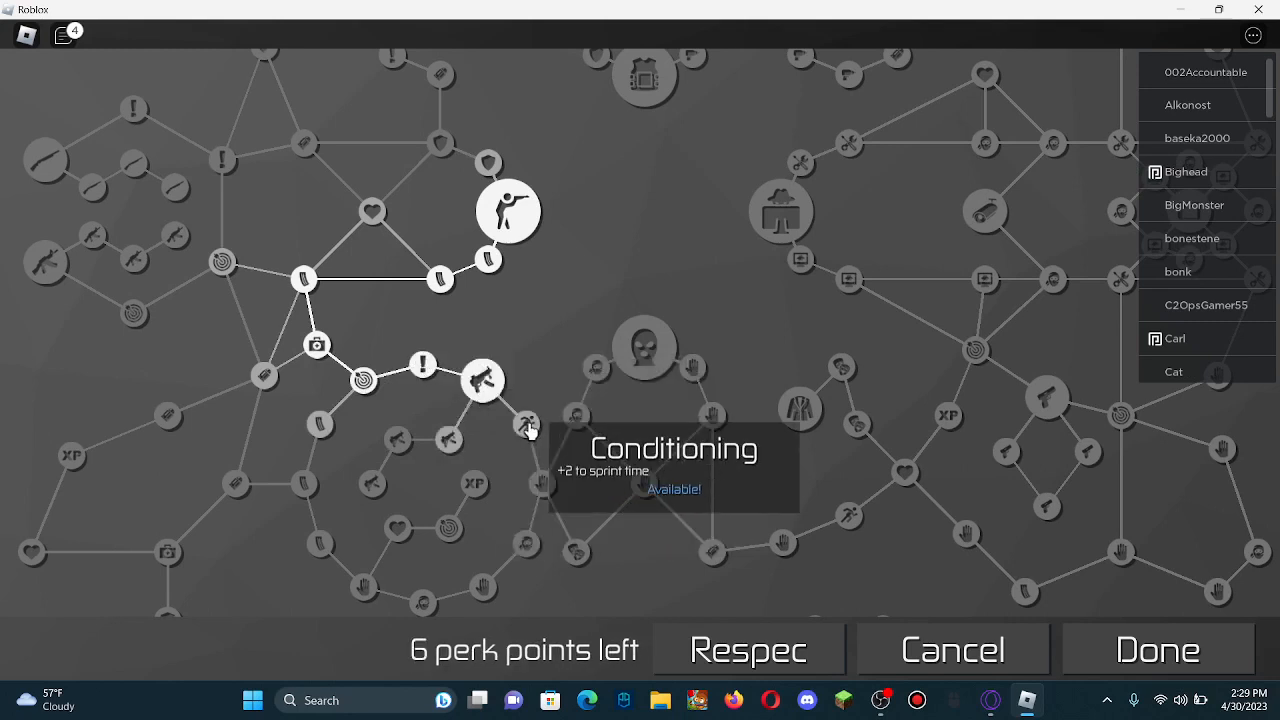
pyautogui.click(528, 424)
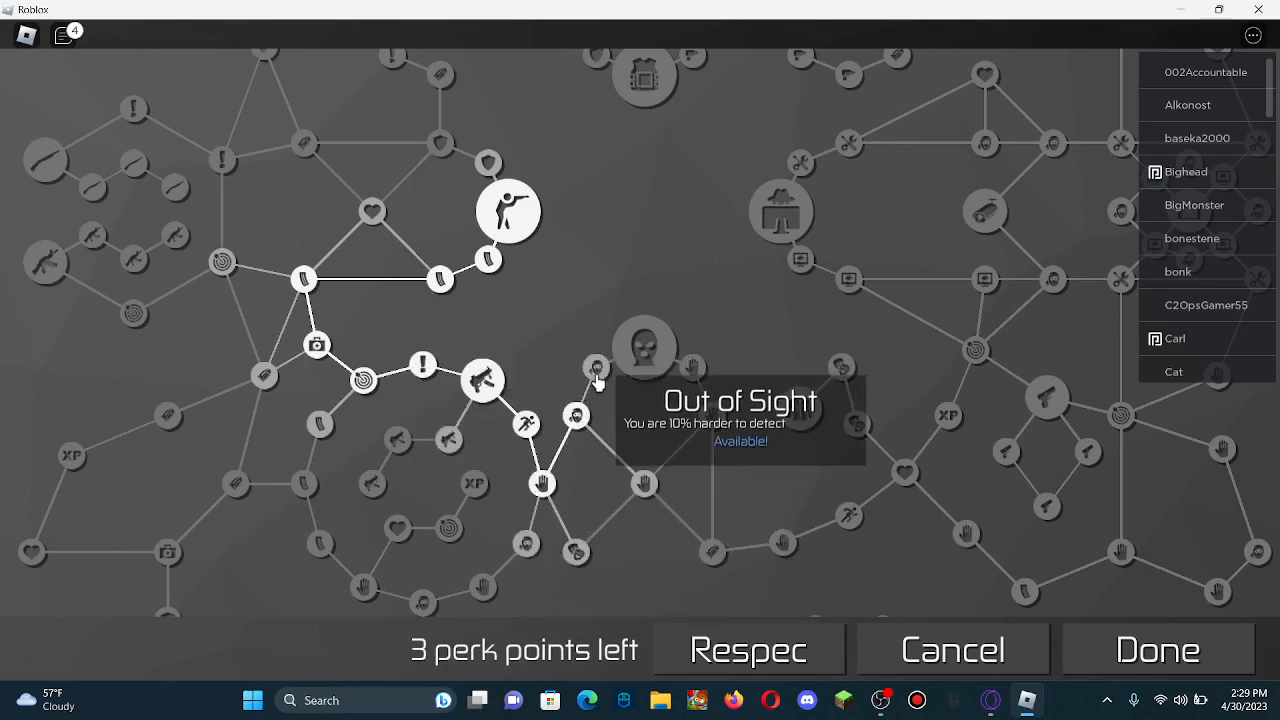
pyautogui.click(644, 344)
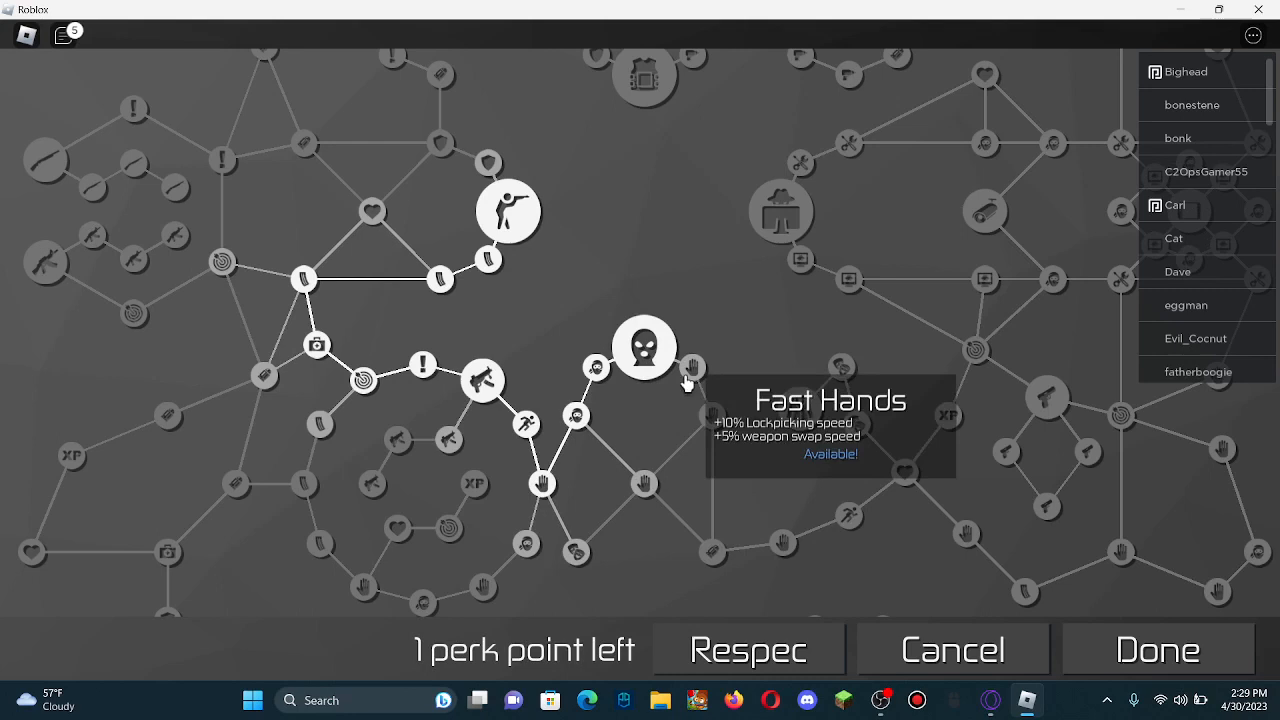
pyautogui.click(692, 368)
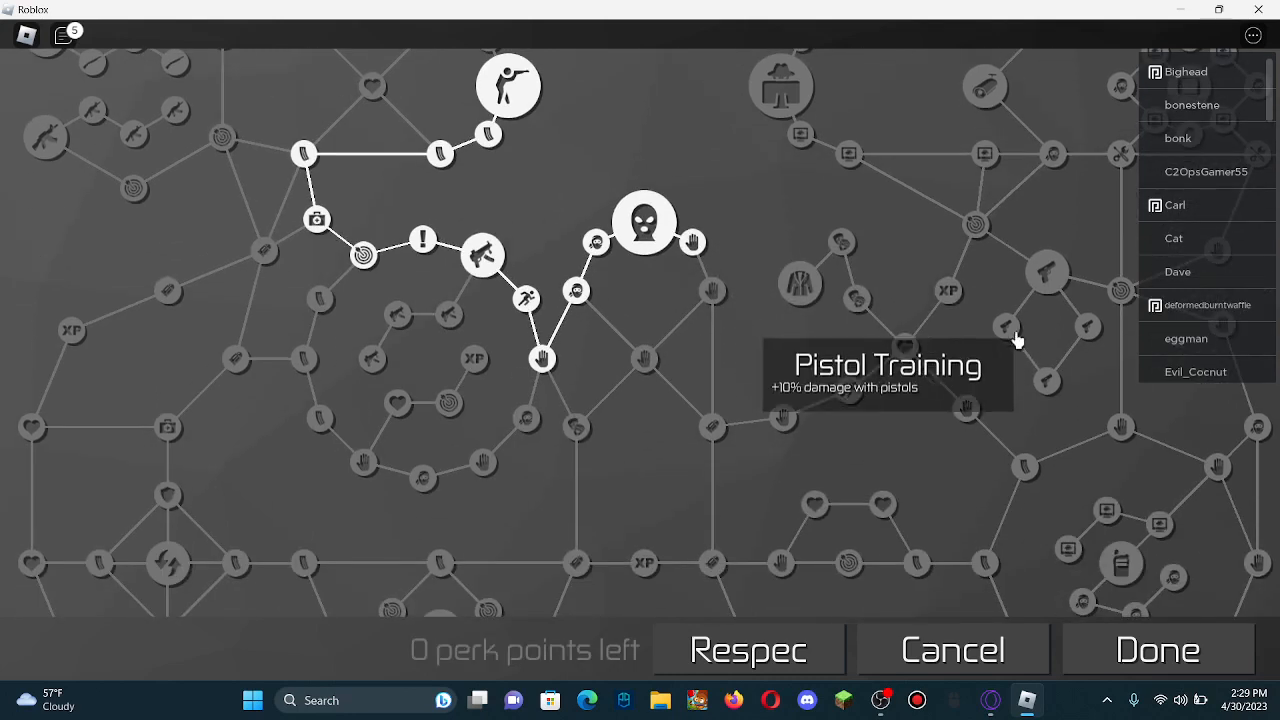
pyautogui.moveTo(780, 88)
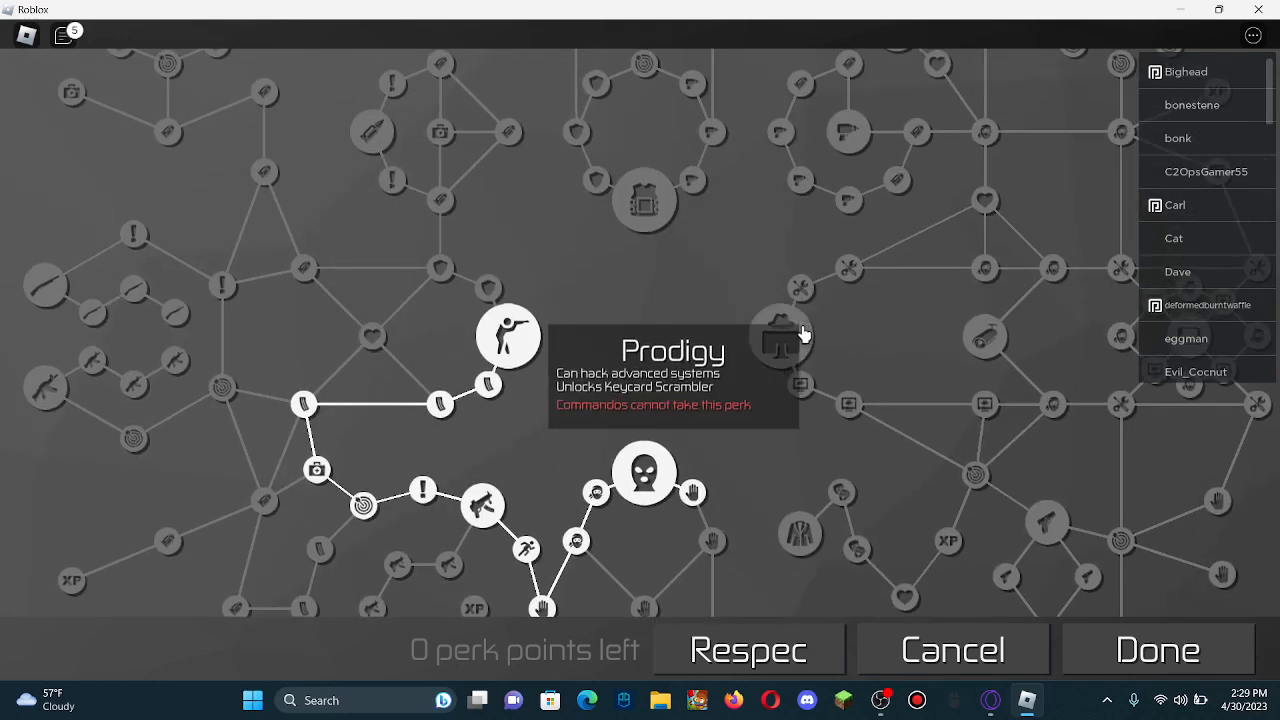
pyautogui.moveTo(800, 352)
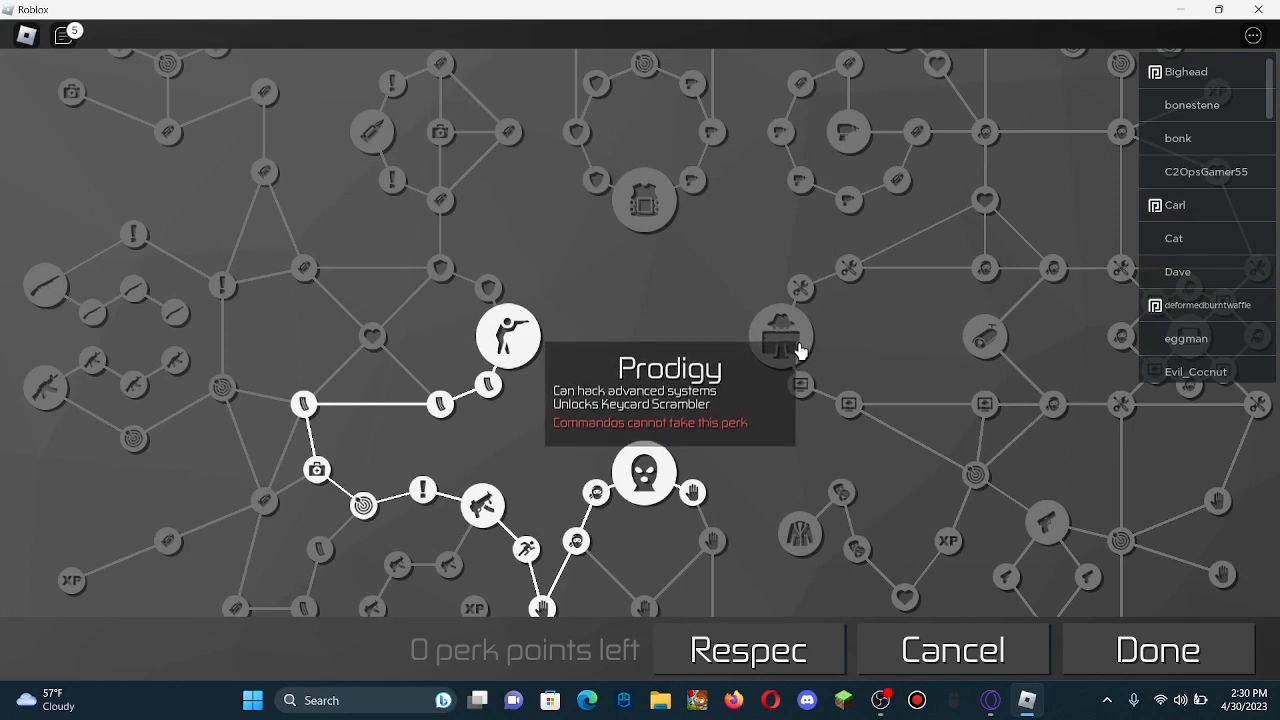
pyautogui.moveTo(780, 358)
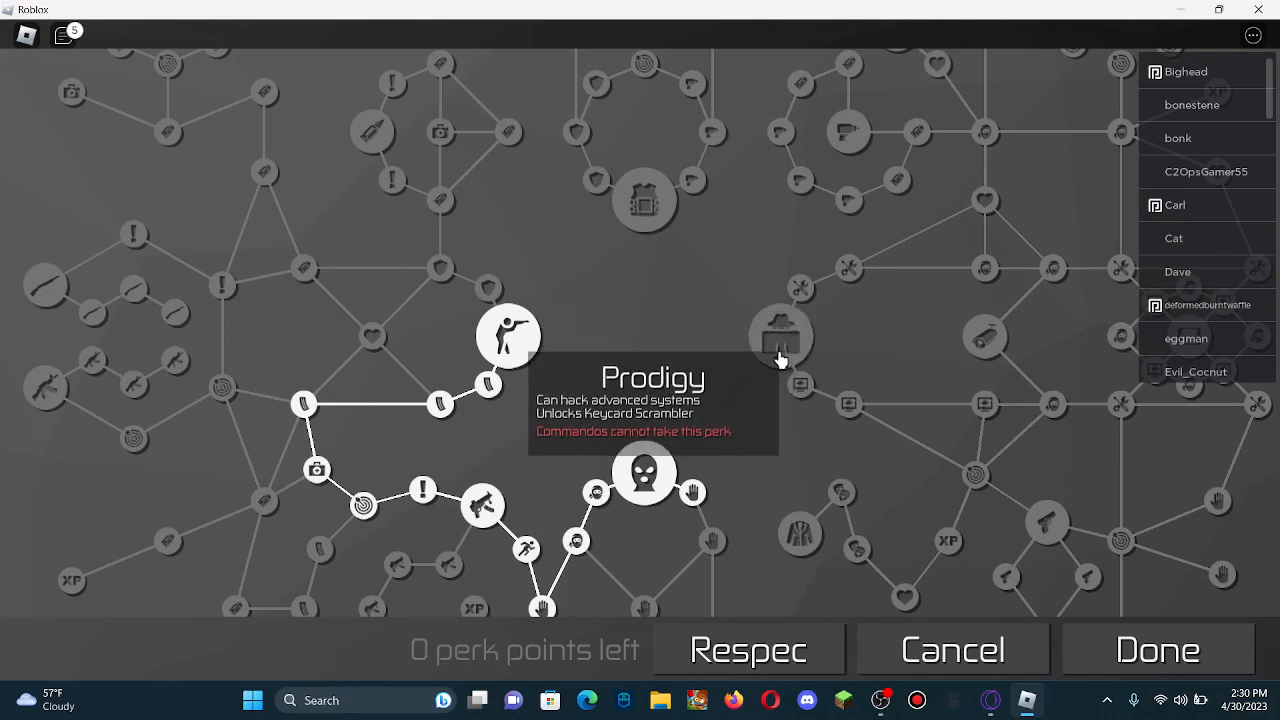
pyautogui.moveTo(558, 308)
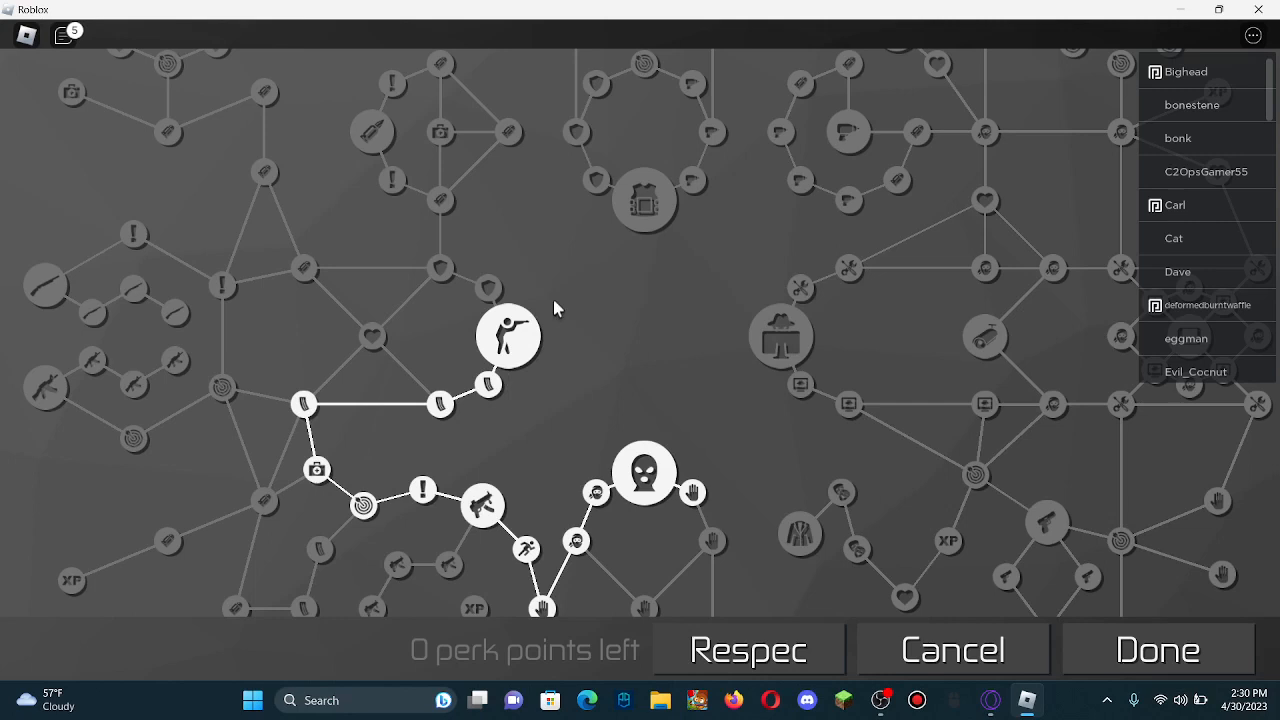
pyautogui.moveTo(780, 336)
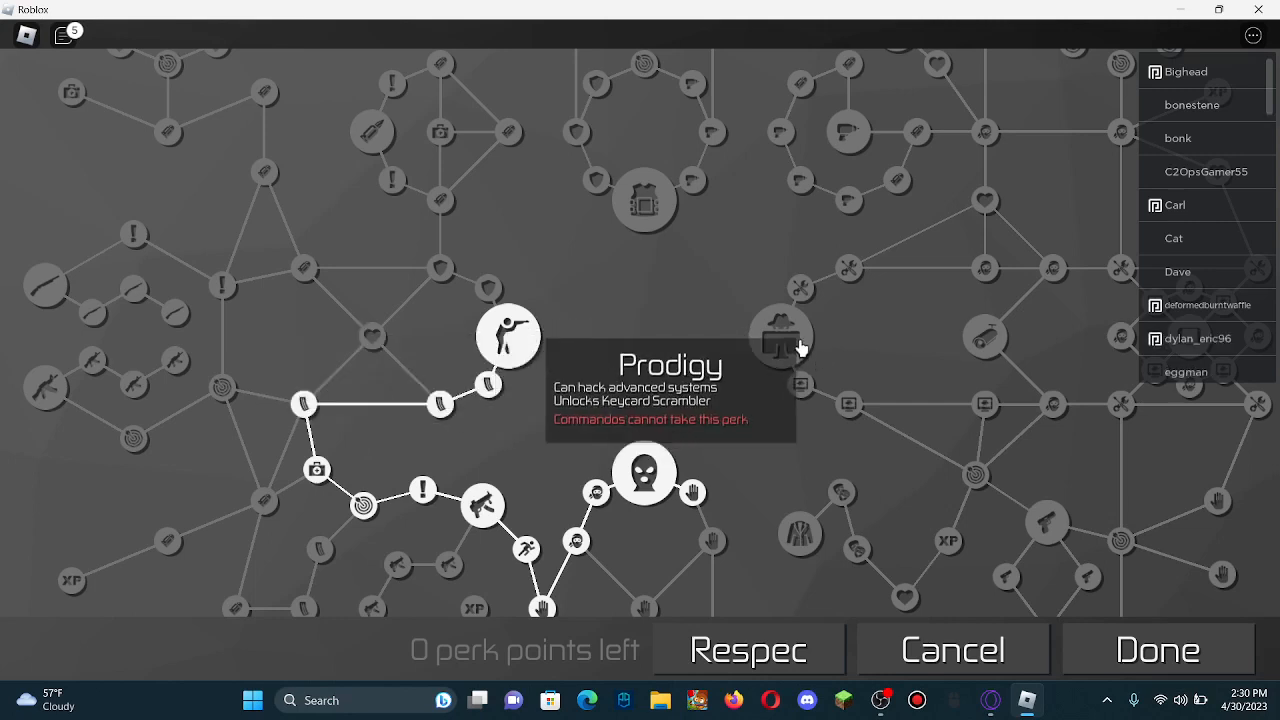
pyautogui.moveTo(716, 248)
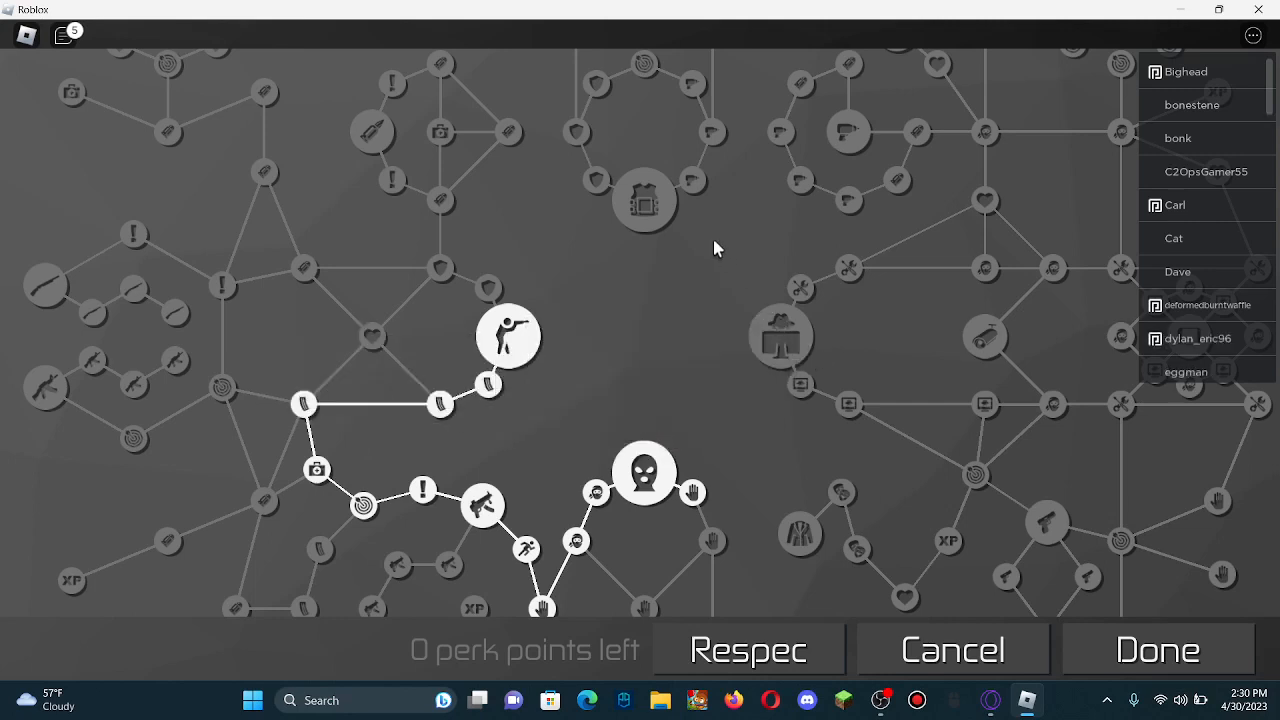
pyautogui.moveTo(700, 224)
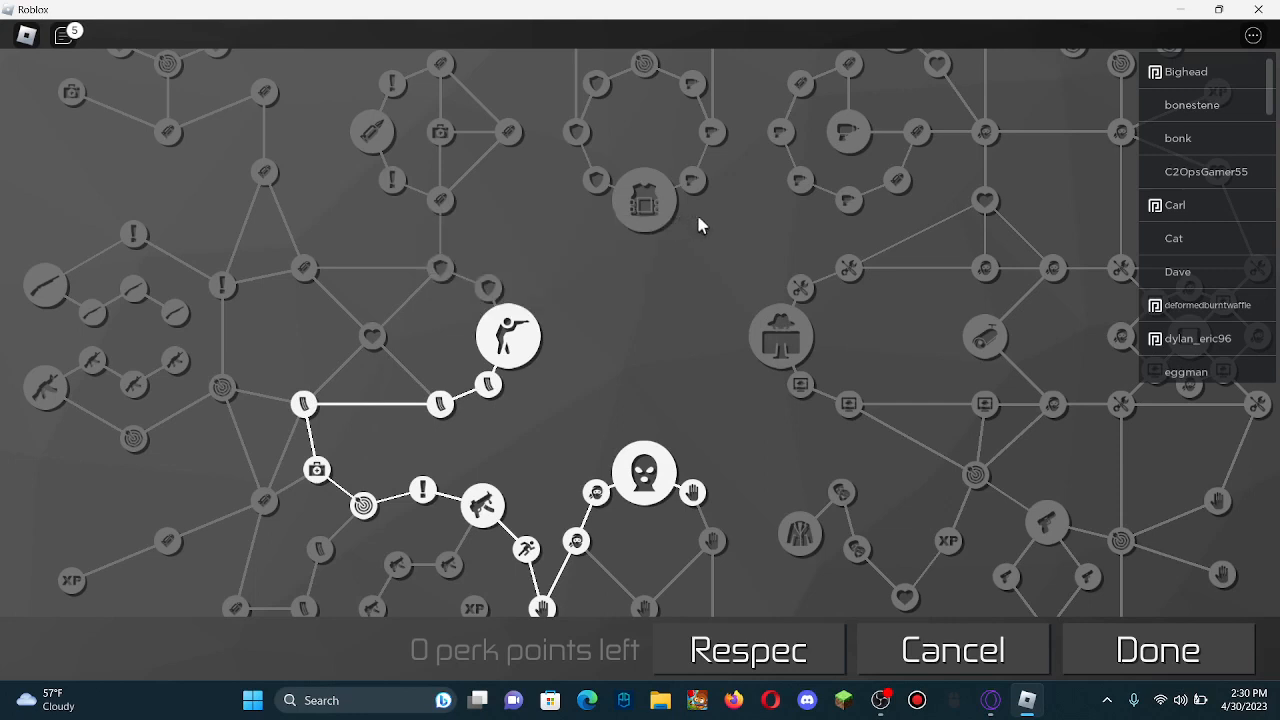
pyautogui.moveTo(644, 204)
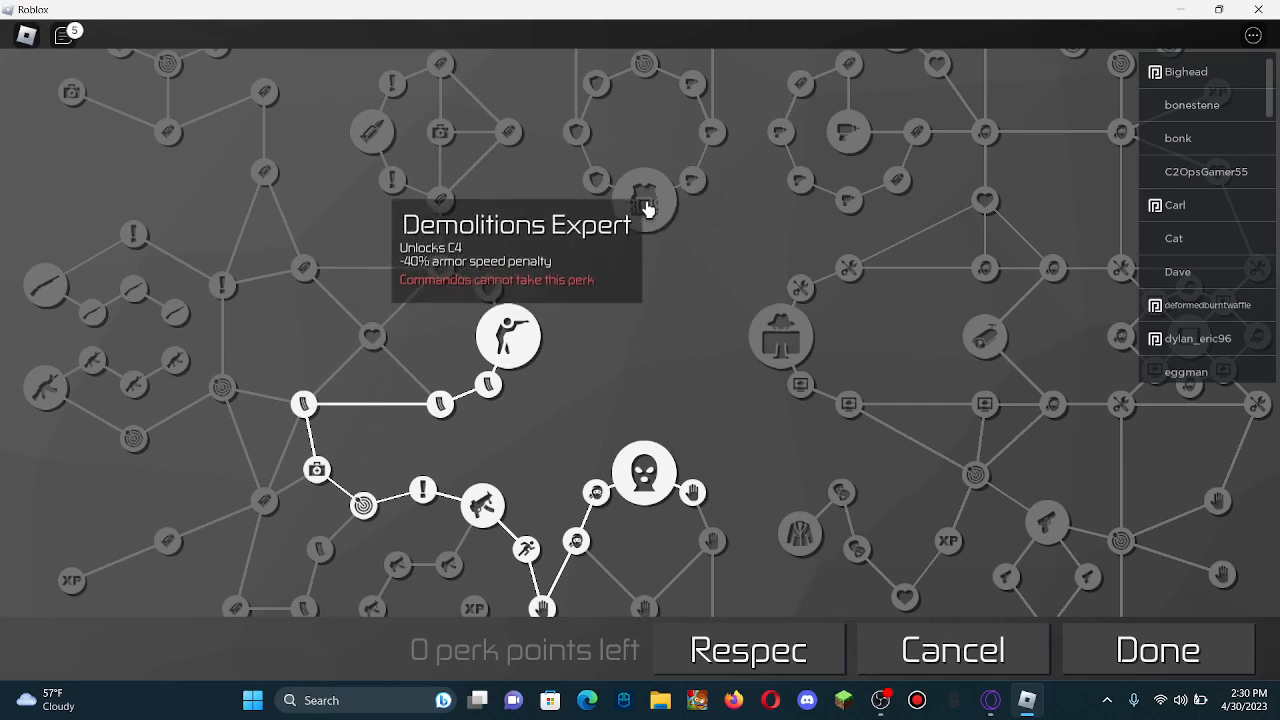
pyautogui.scroll(-3)
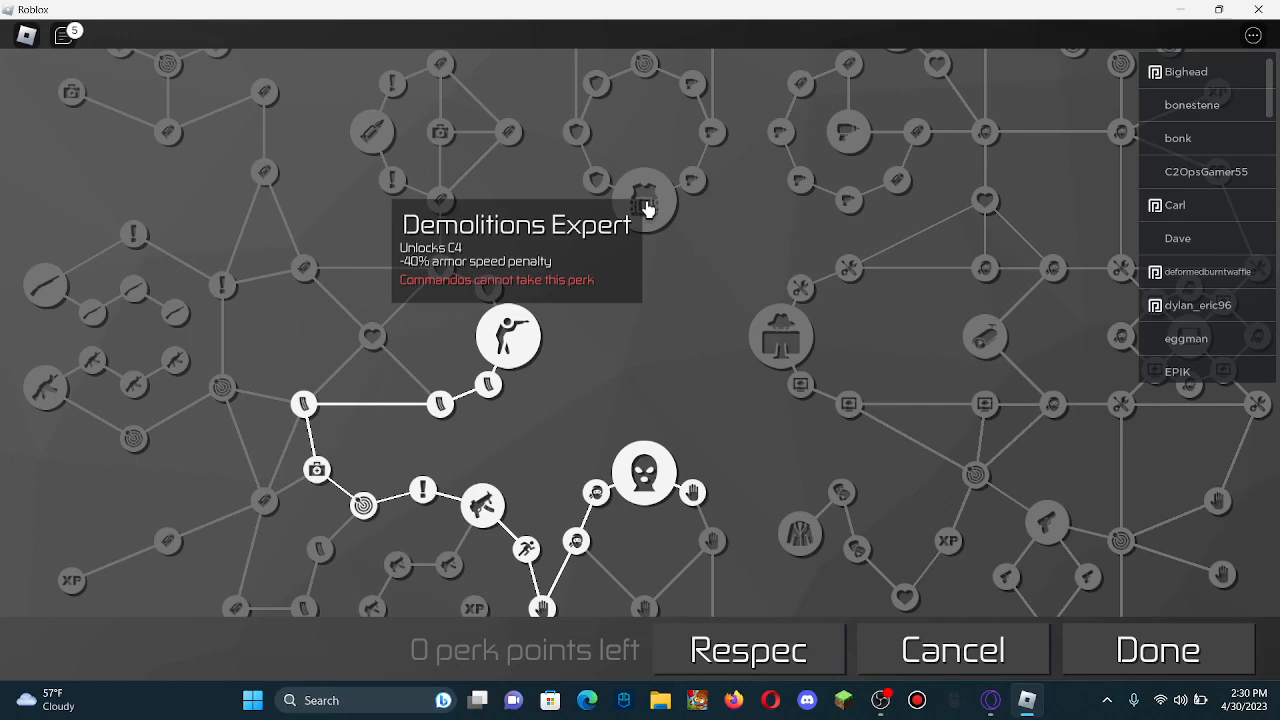
pyautogui.moveTo(784, 338)
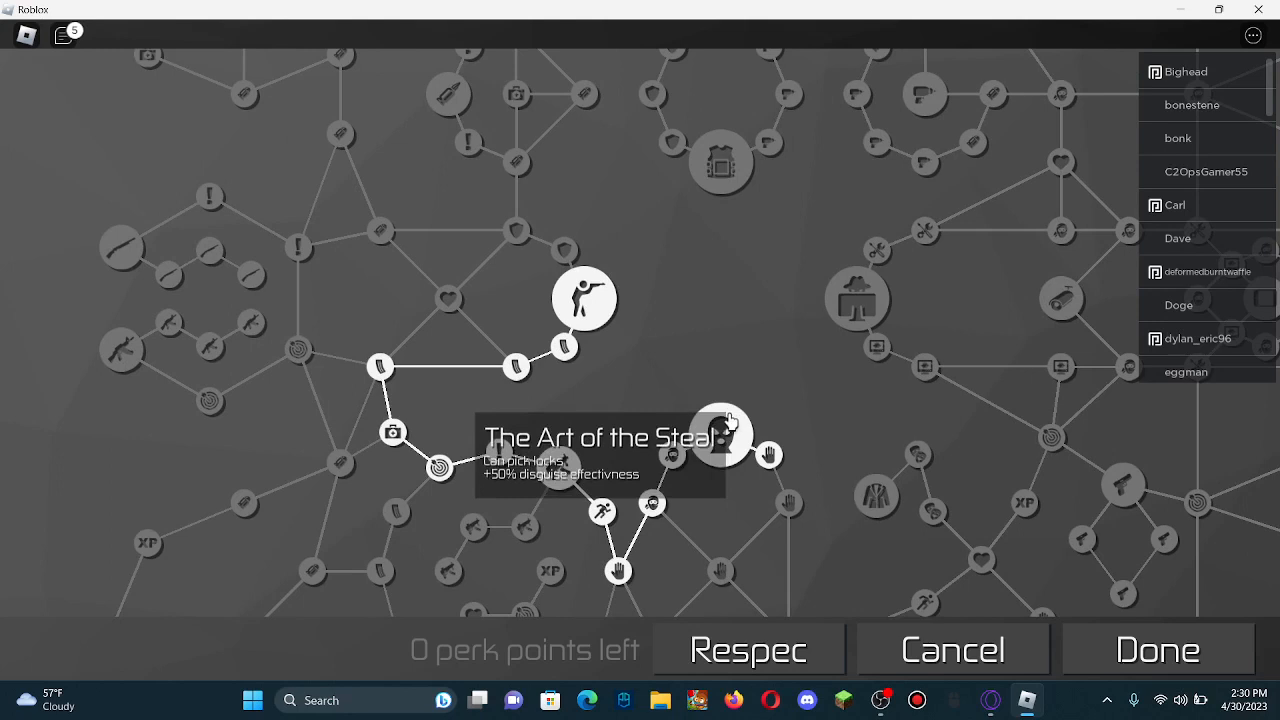
pyautogui.moveTo(770, 356)
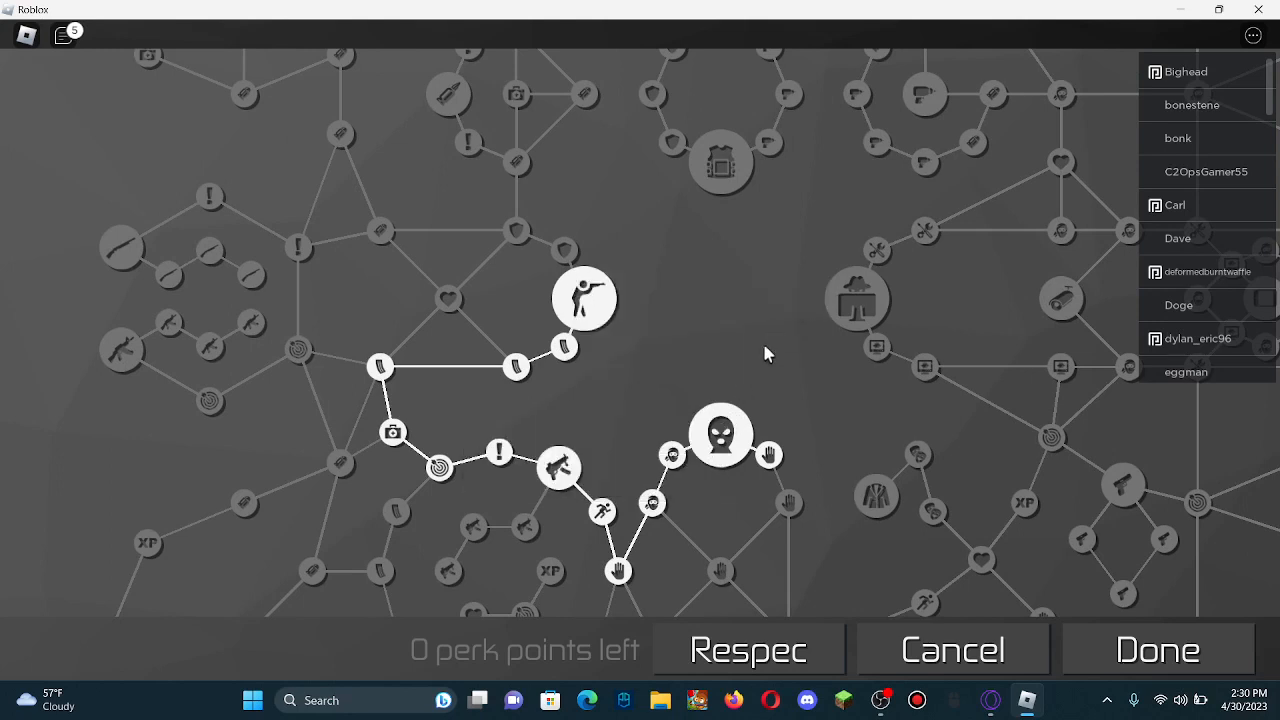
pyautogui.moveTo(720, 436)
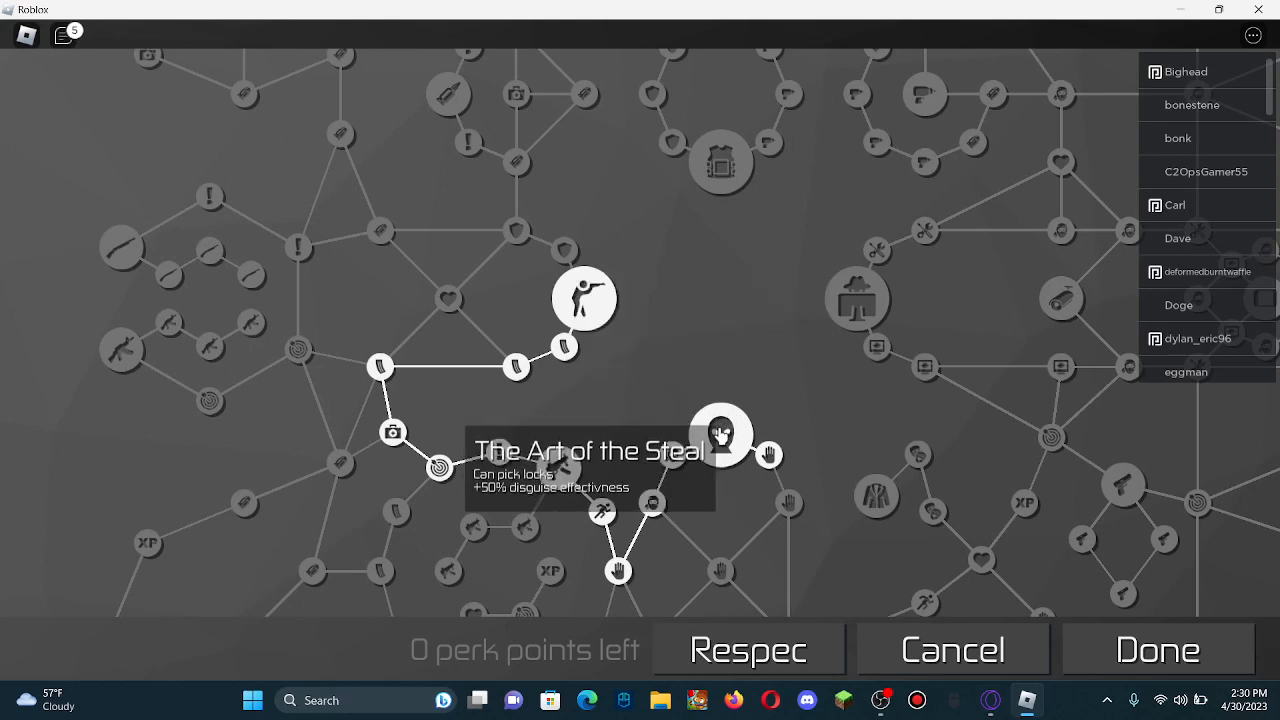
pyautogui.moveTo(720, 160)
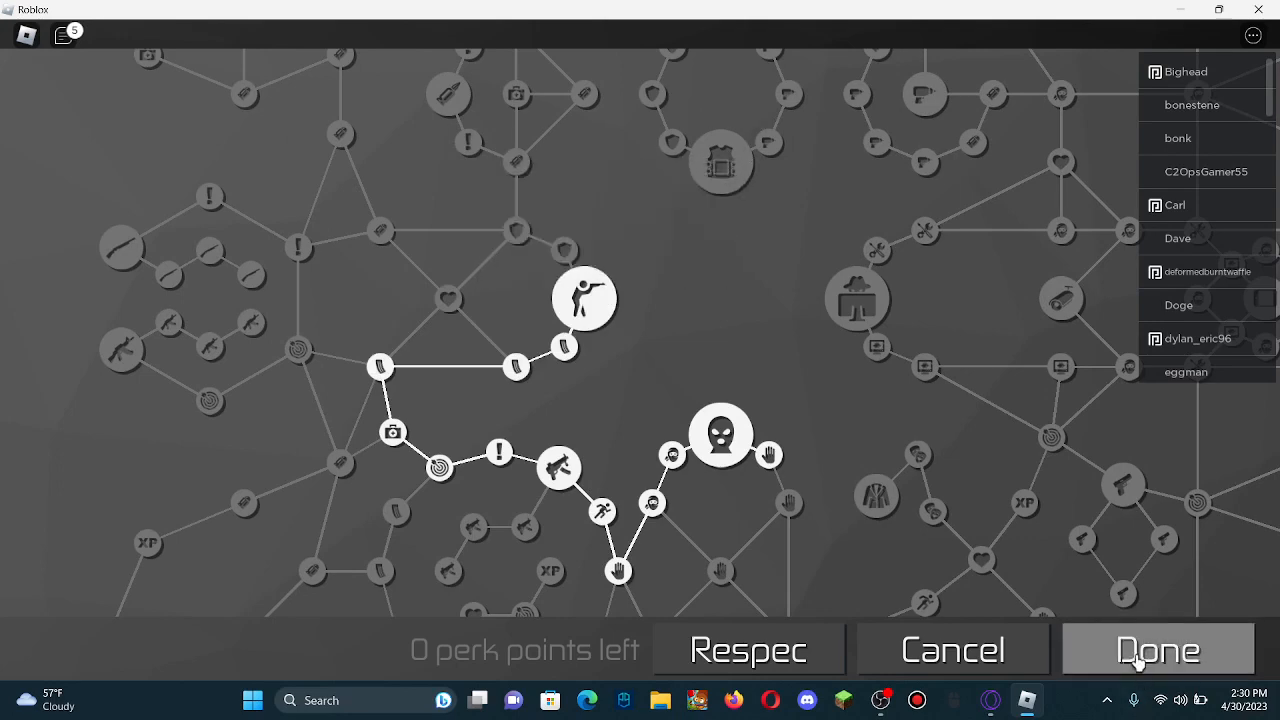
# Step: Keep the perk build with Done and scroll the Missions list to find The Financier
pyautogui.click(1156, 648)
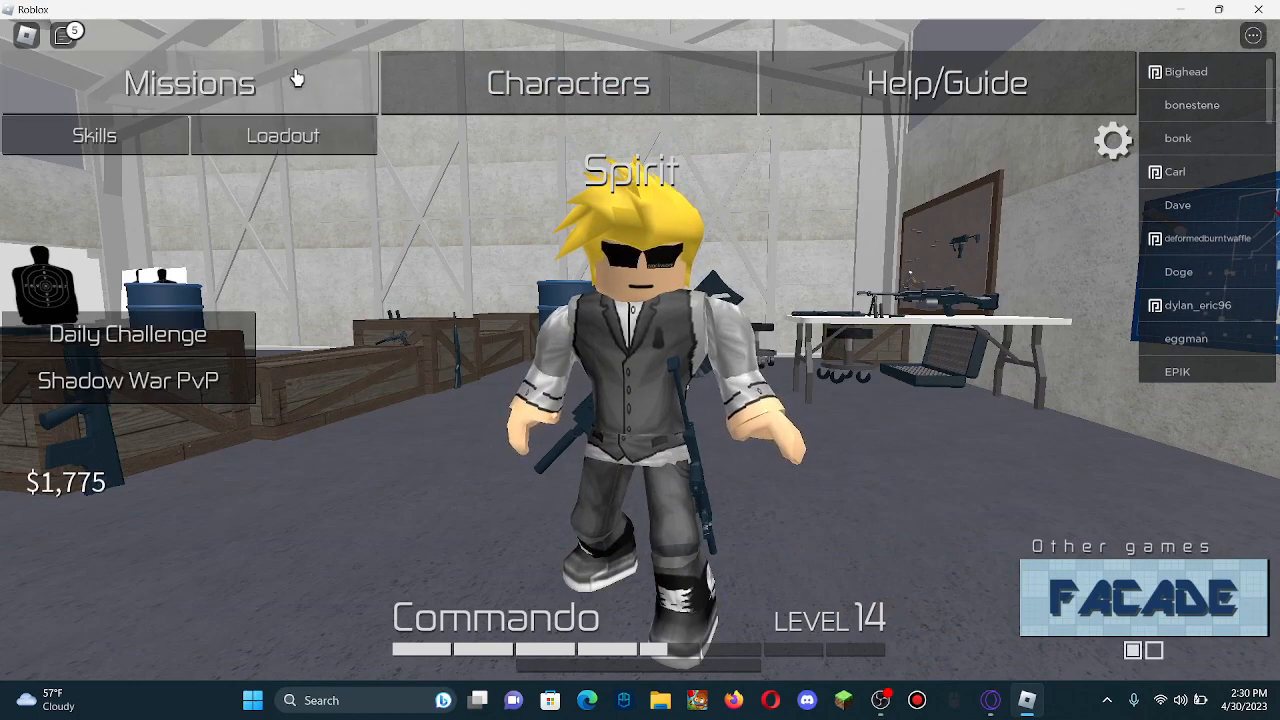
pyautogui.click(190, 82)
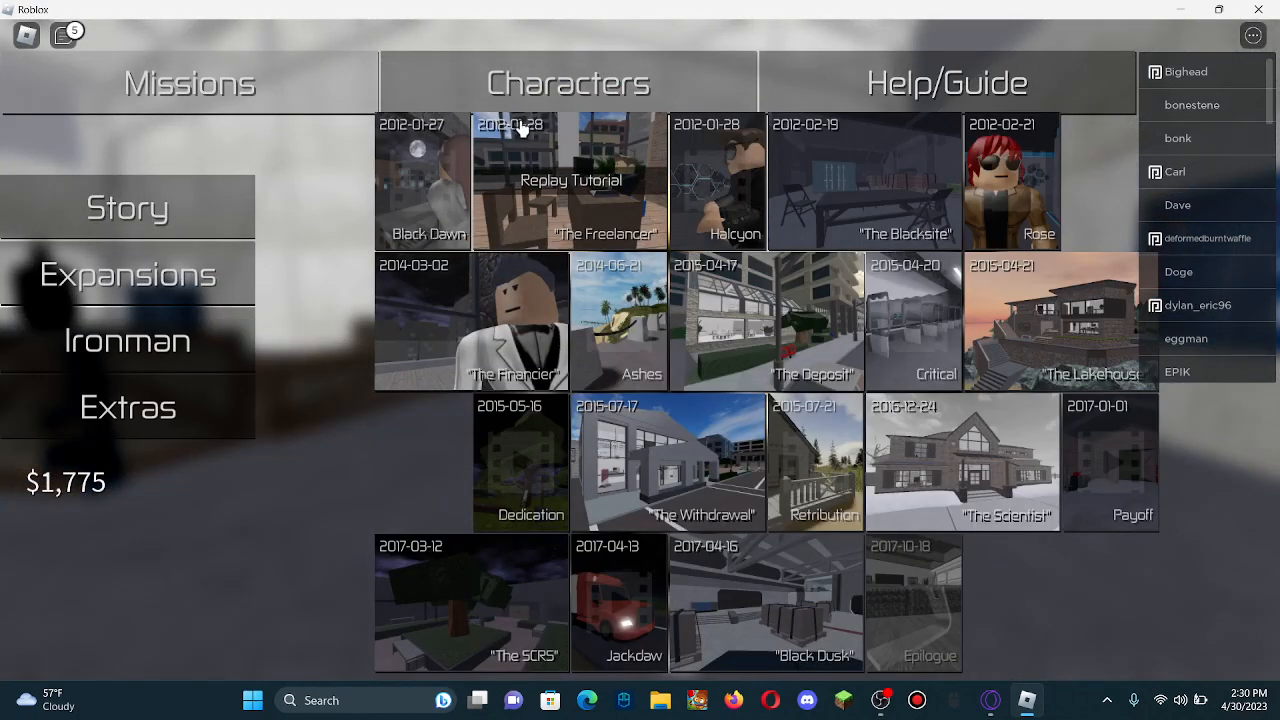
pyautogui.moveTo(620, 320)
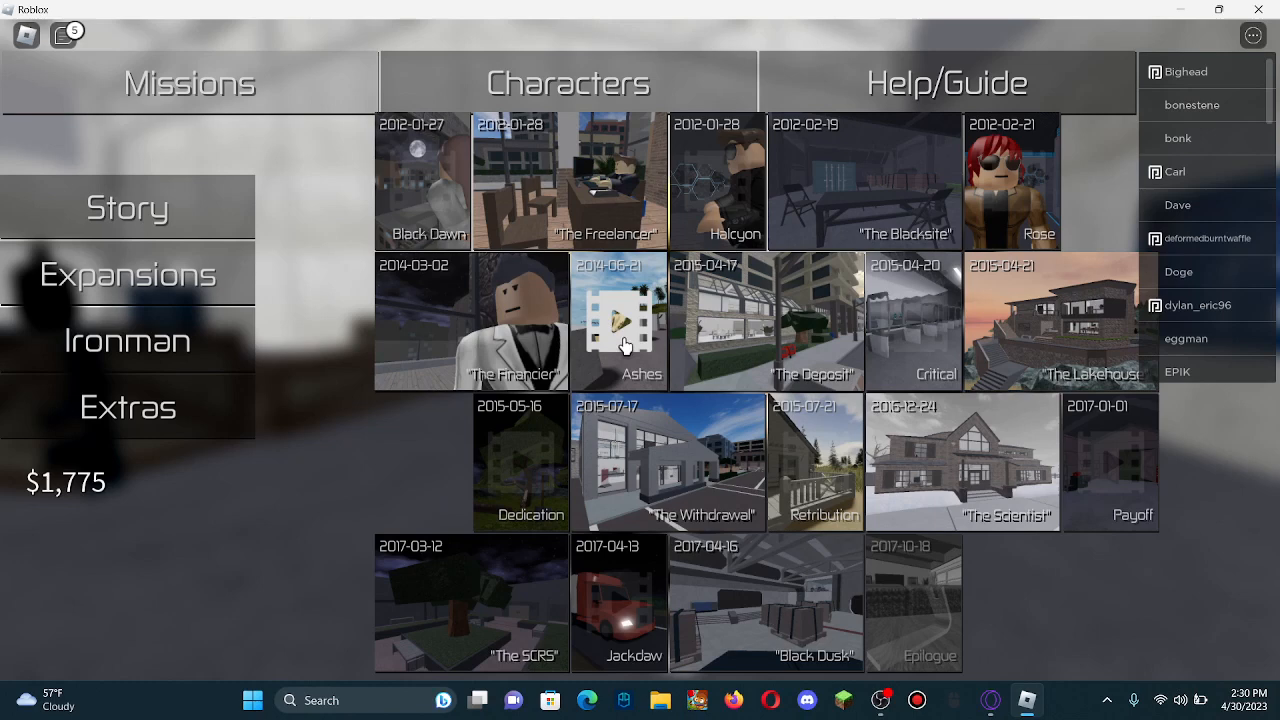
pyautogui.scroll(-3)
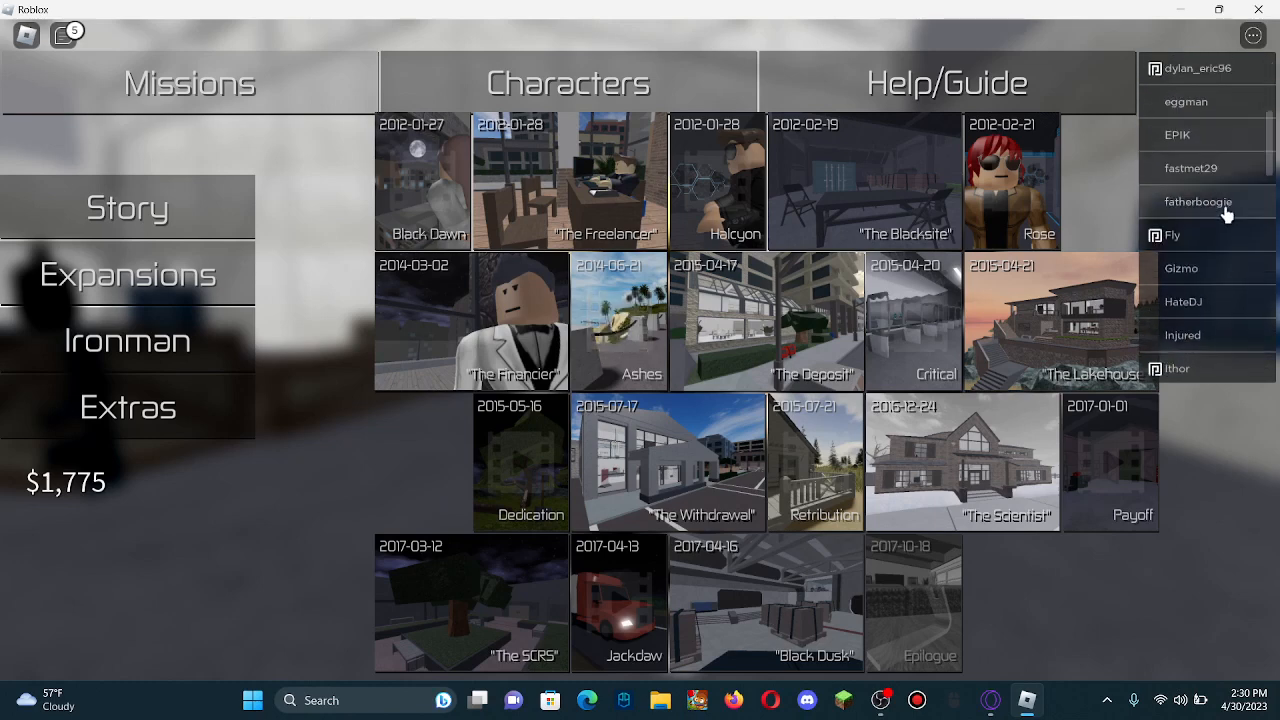
pyautogui.moveTo(528, 346)
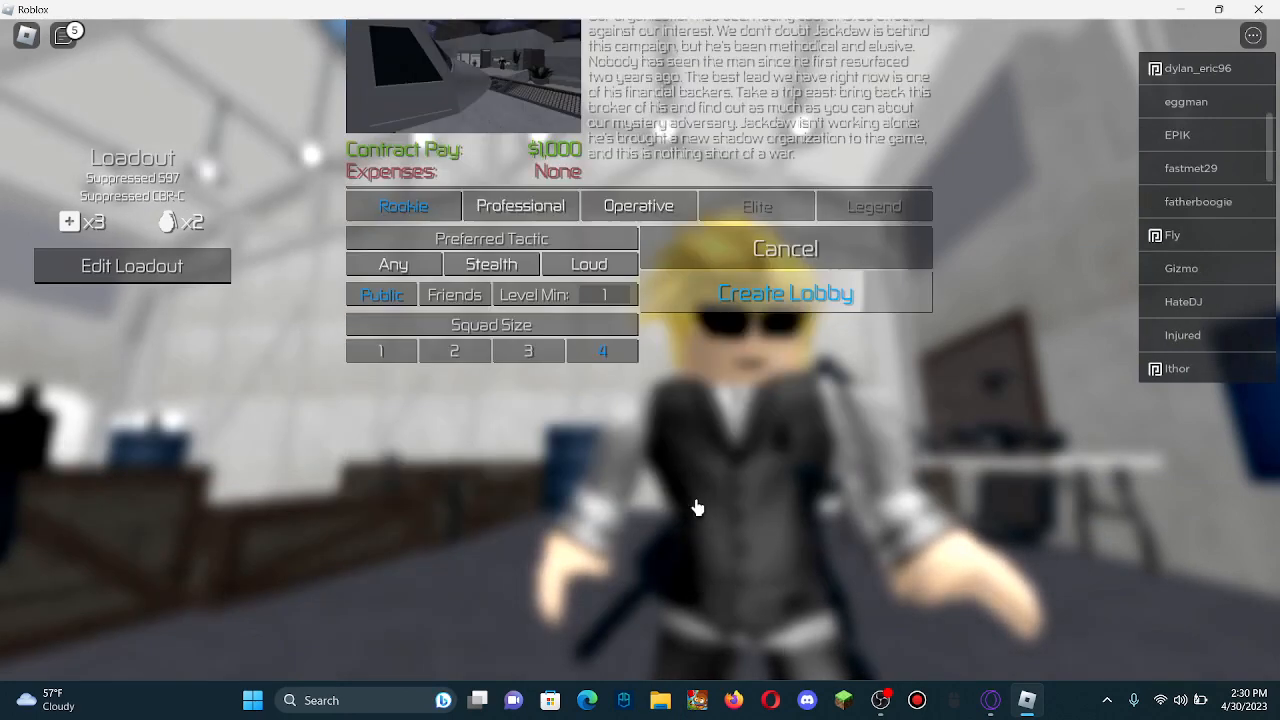
# Step: Create a new Financier lobby and start it to reach the Rookie briefing
pyautogui.click(784, 292)
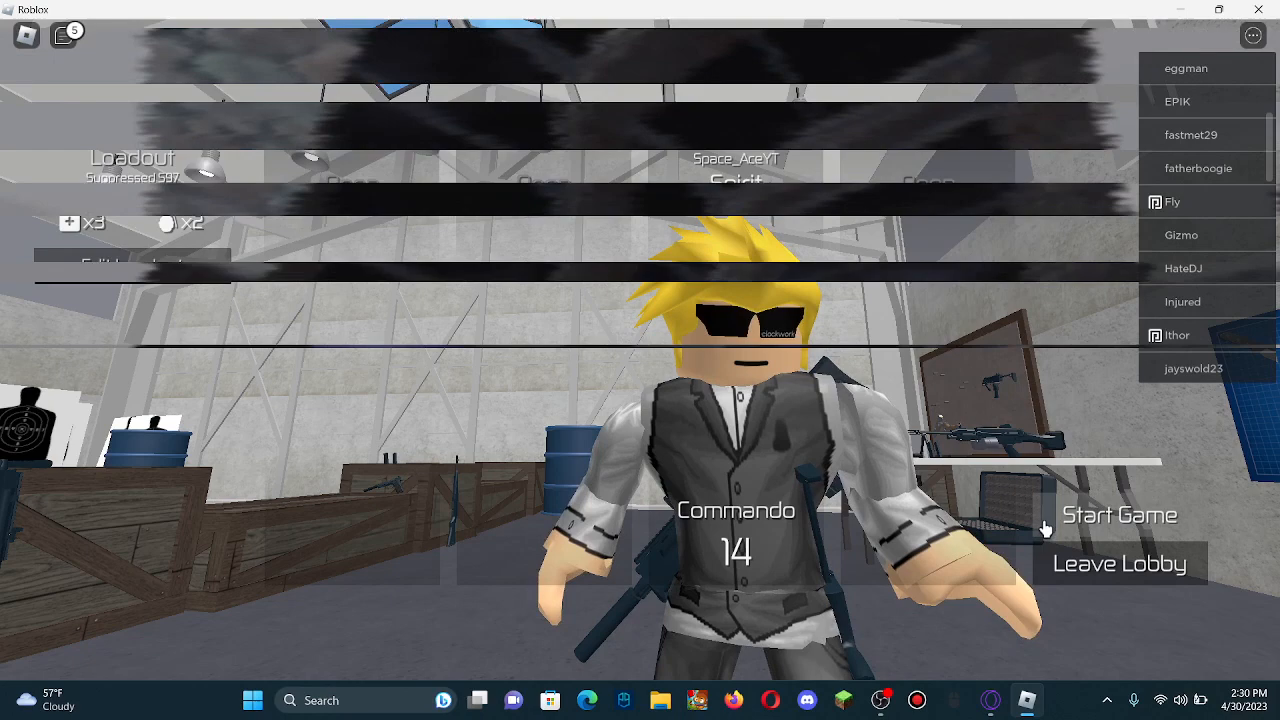
pyautogui.click(1120, 514)
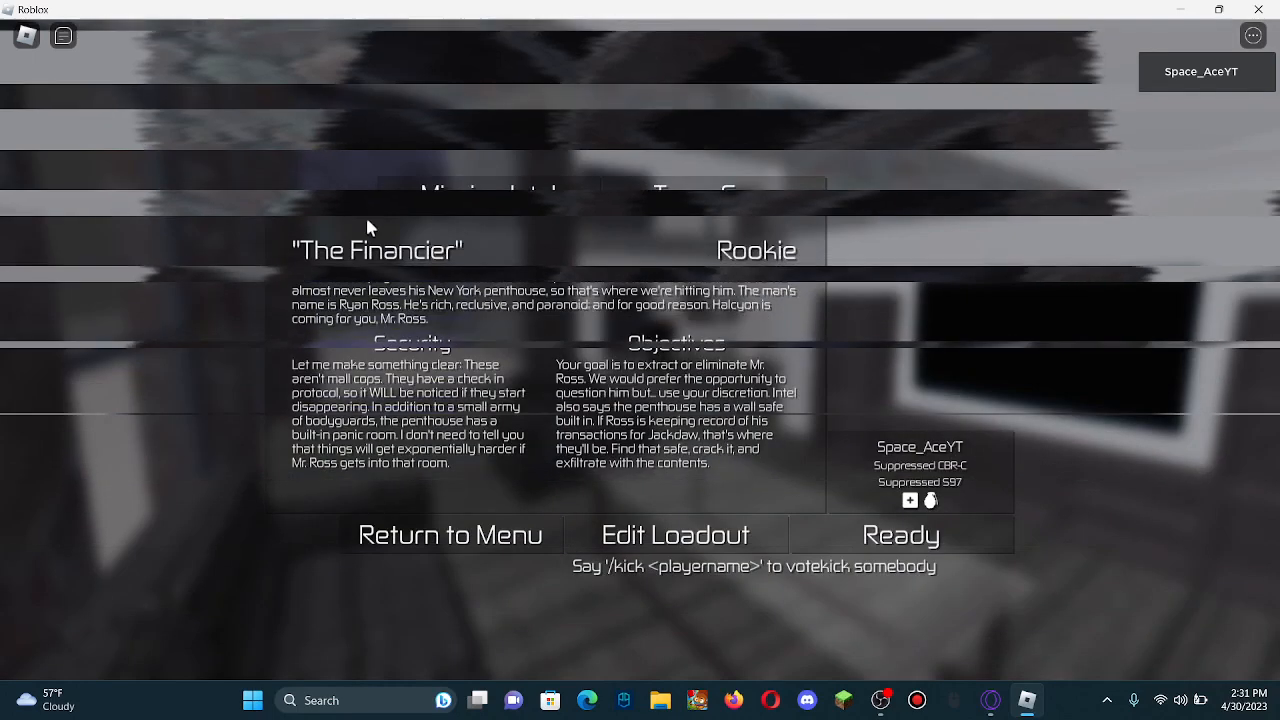
# Step: Rework the equipment: drop the breaching charges, carry four grenades, and confirm for a $1,950 deployment cost
pyautogui.click(674, 534)
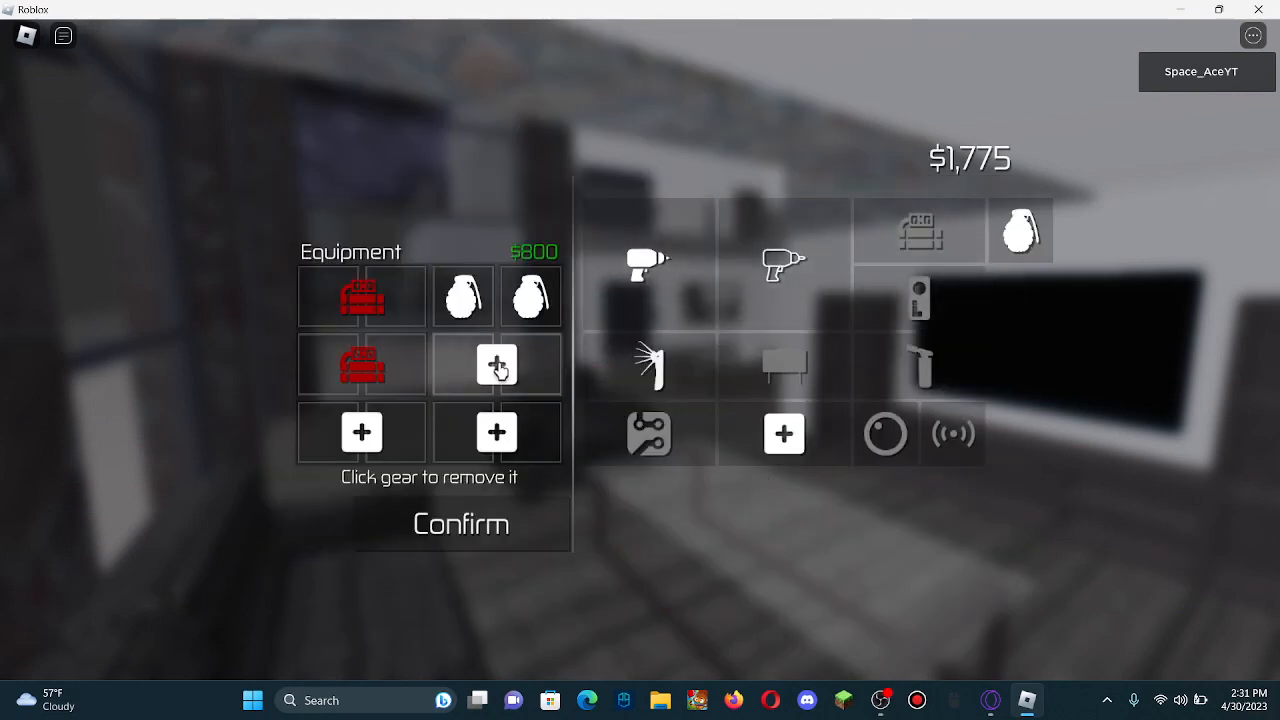
pyautogui.click(496, 364)
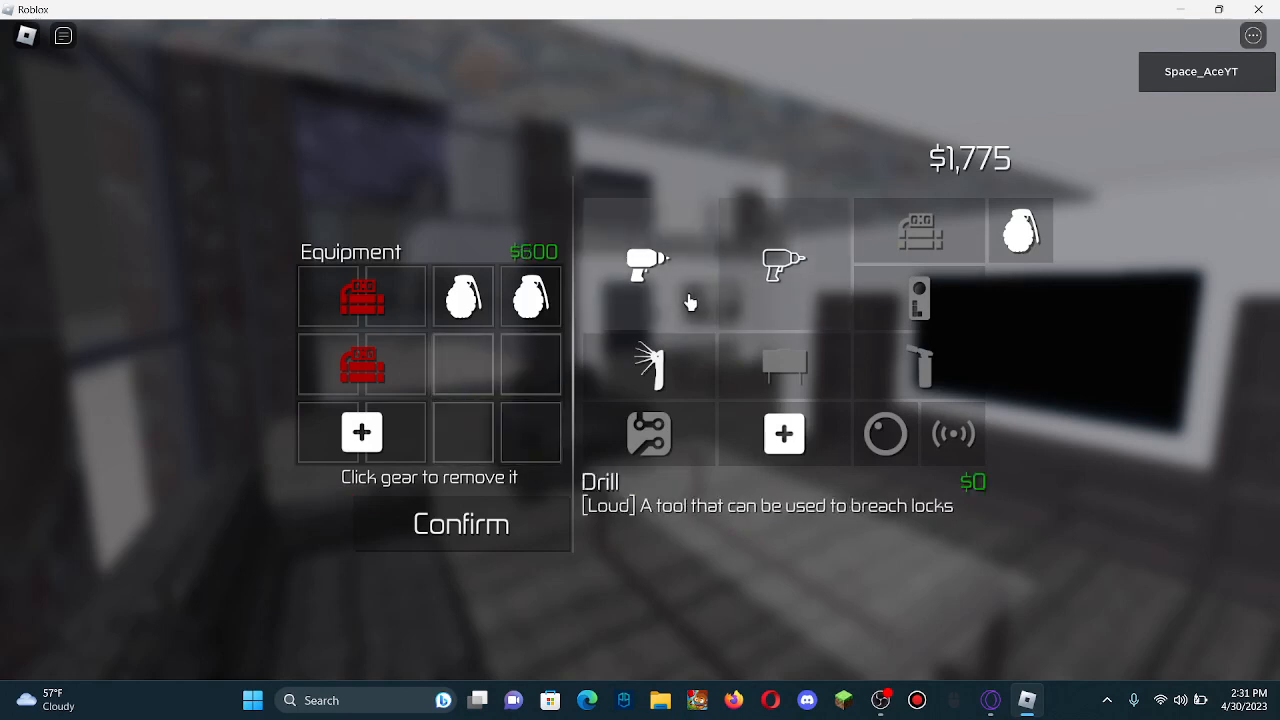
pyautogui.moveTo(784, 432)
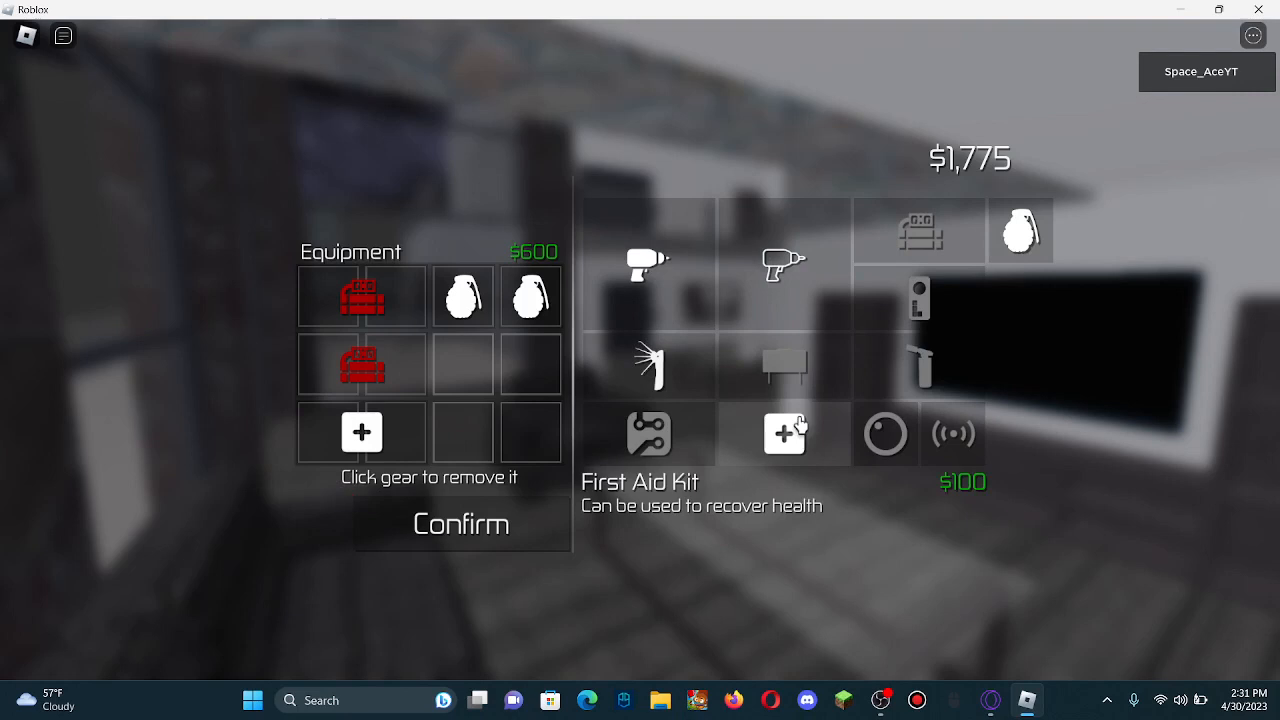
pyautogui.click(784, 432)
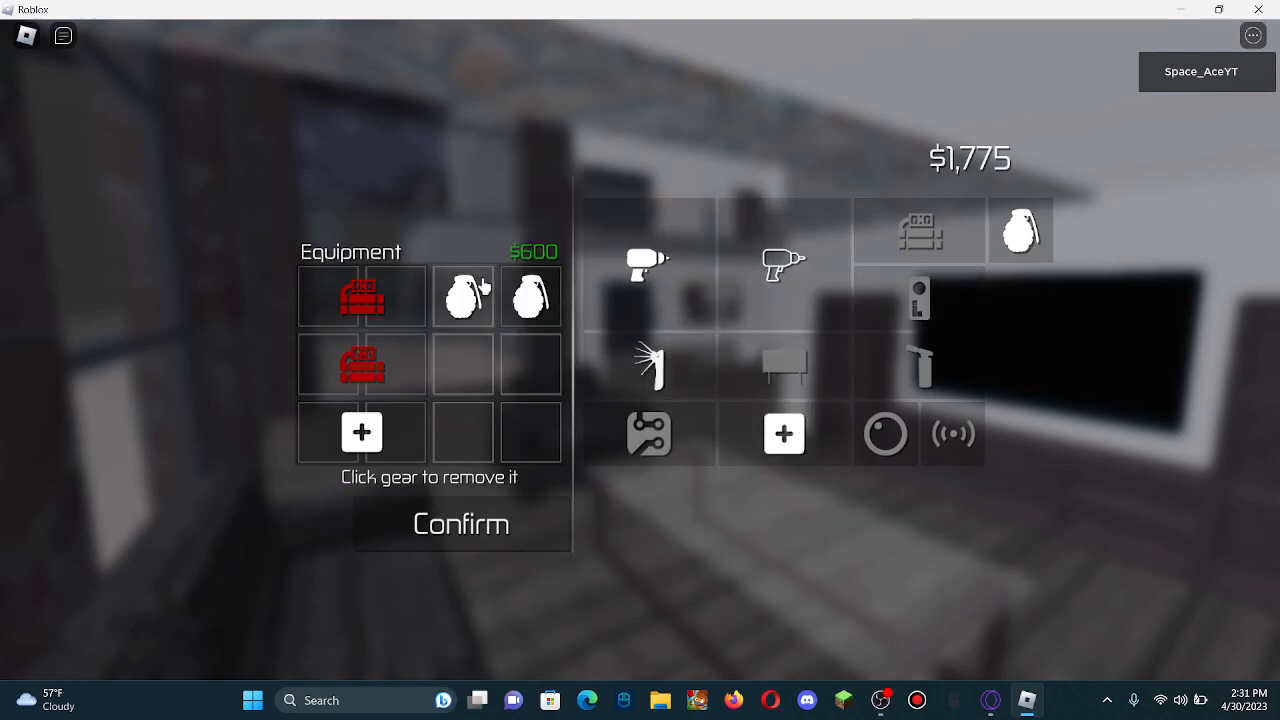
pyautogui.click(648, 264)
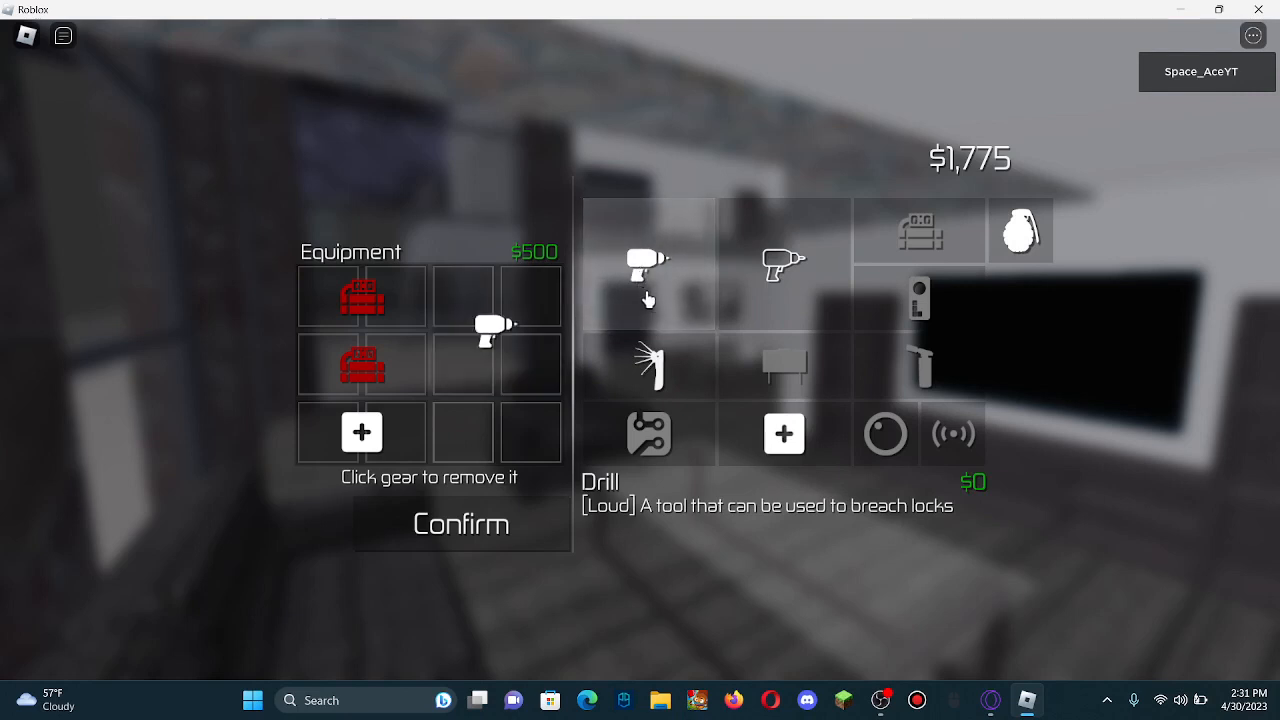
pyautogui.click(648, 364)
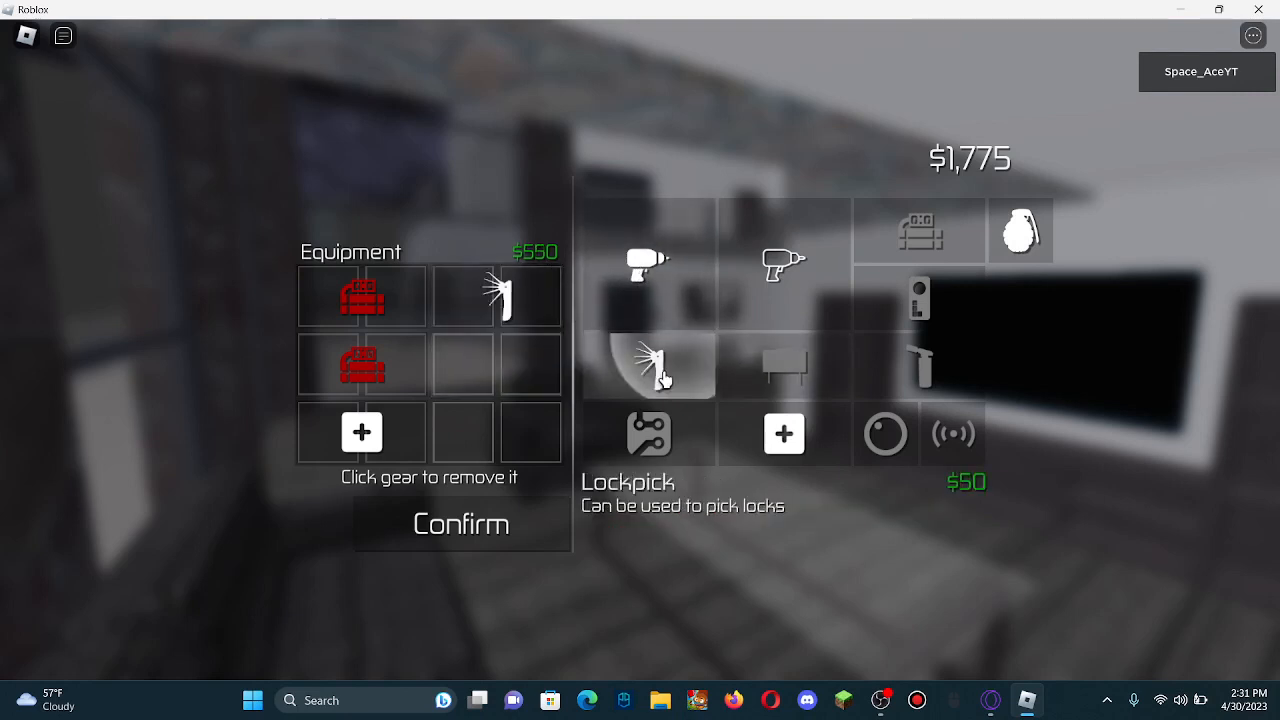
pyautogui.moveTo(784, 266)
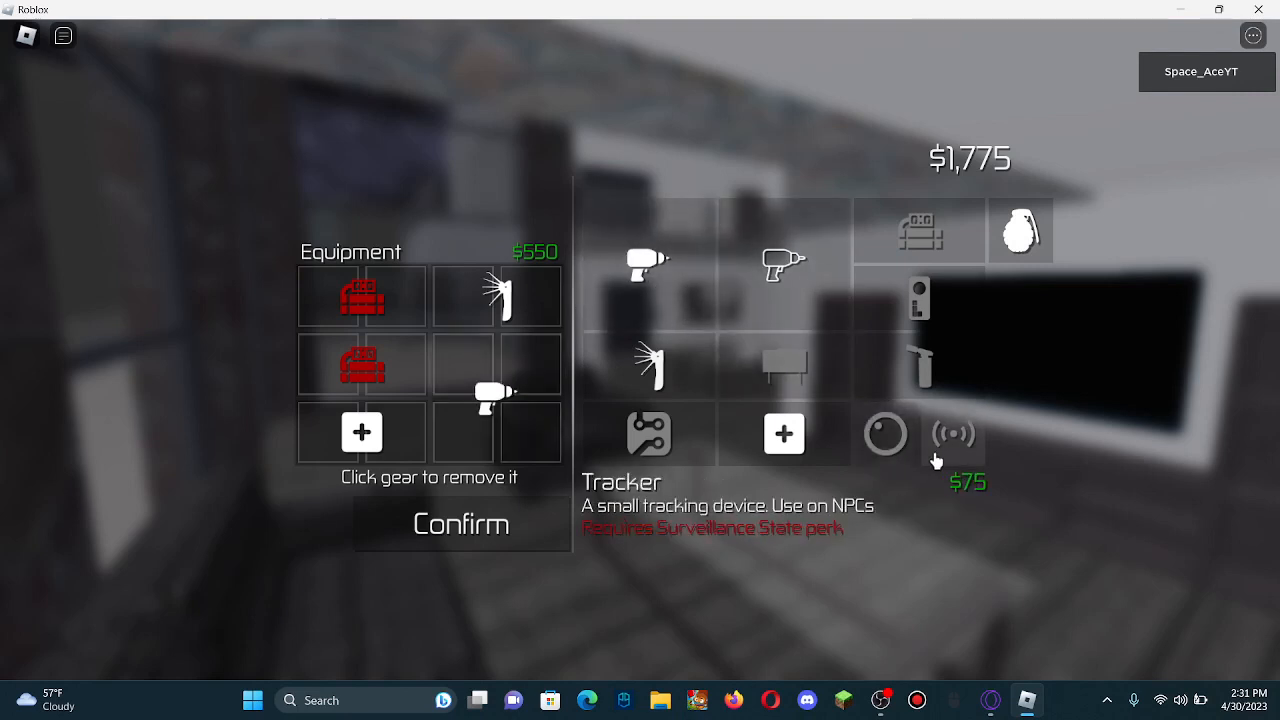
pyautogui.moveTo(918, 380)
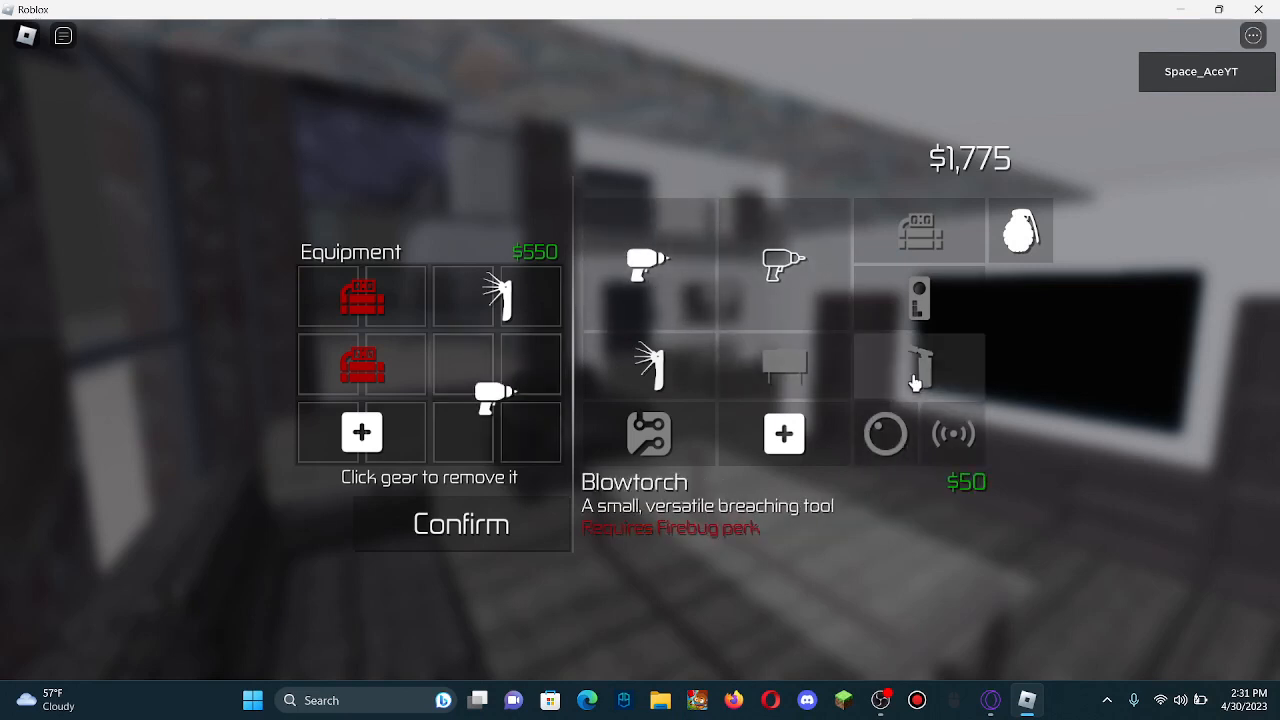
pyautogui.moveTo(918, 296)
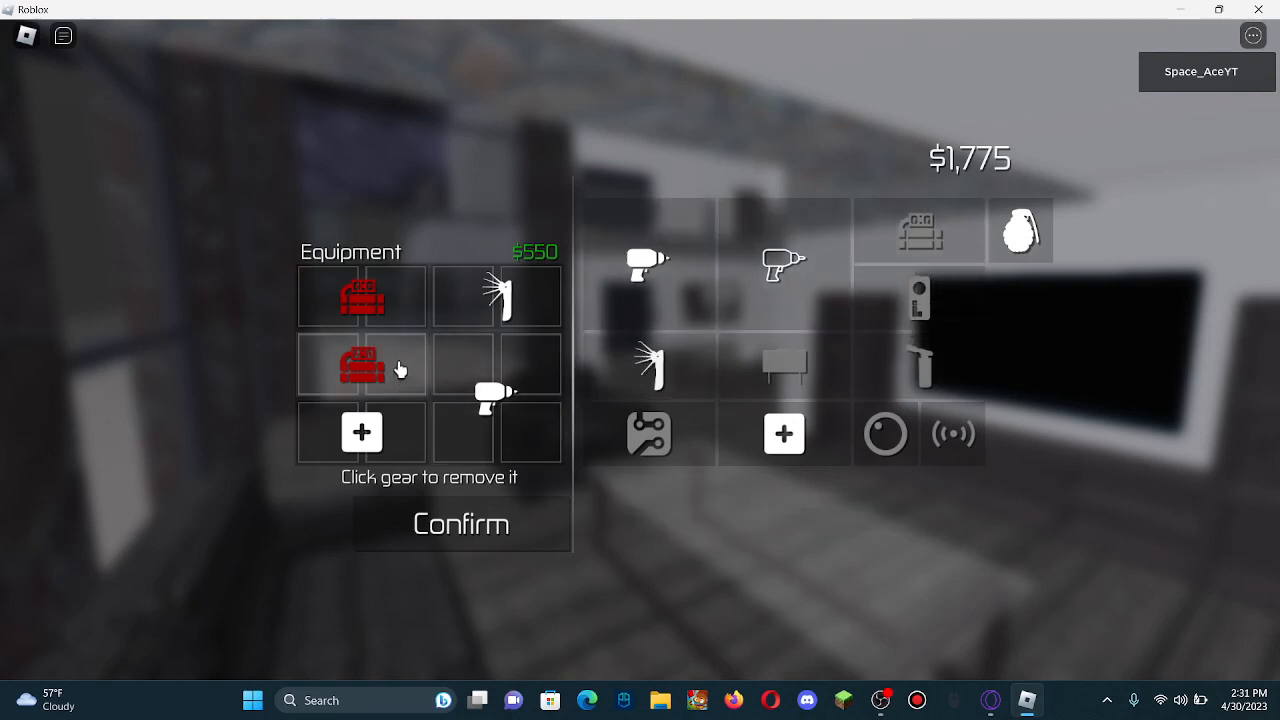
pyautogui.click(360, 364)
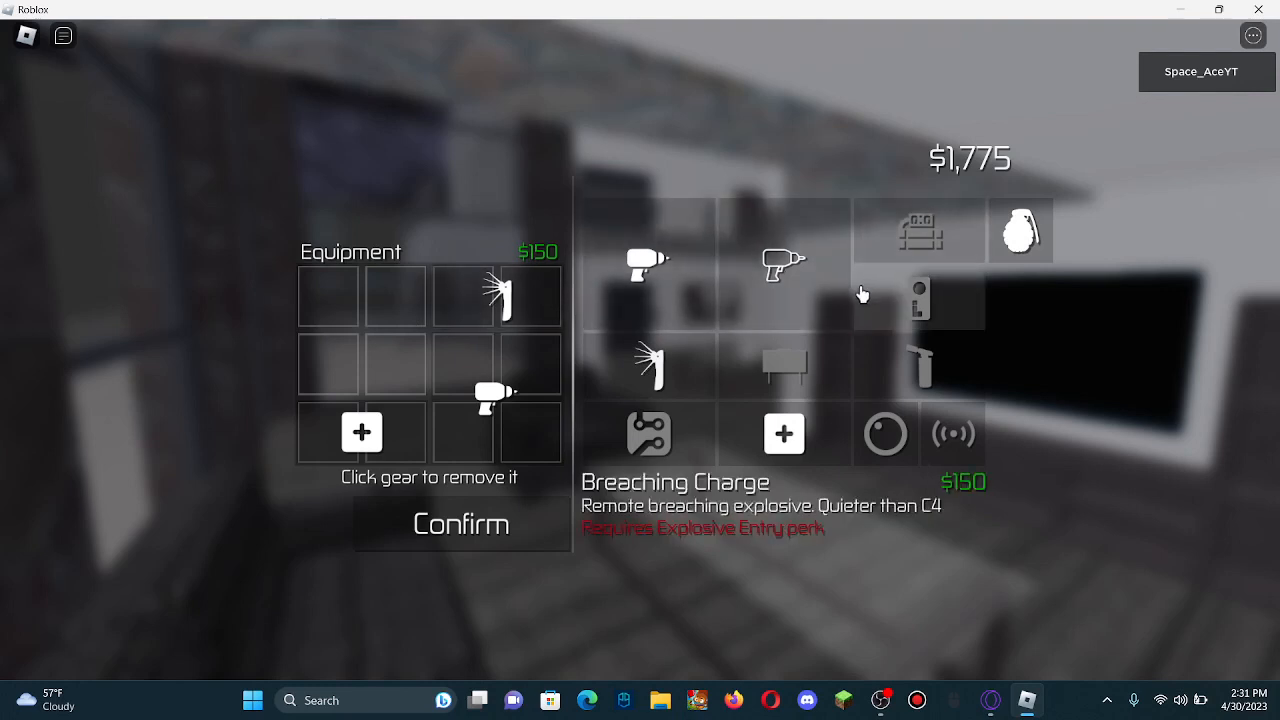
pyautogui.moveTo(712, 418)
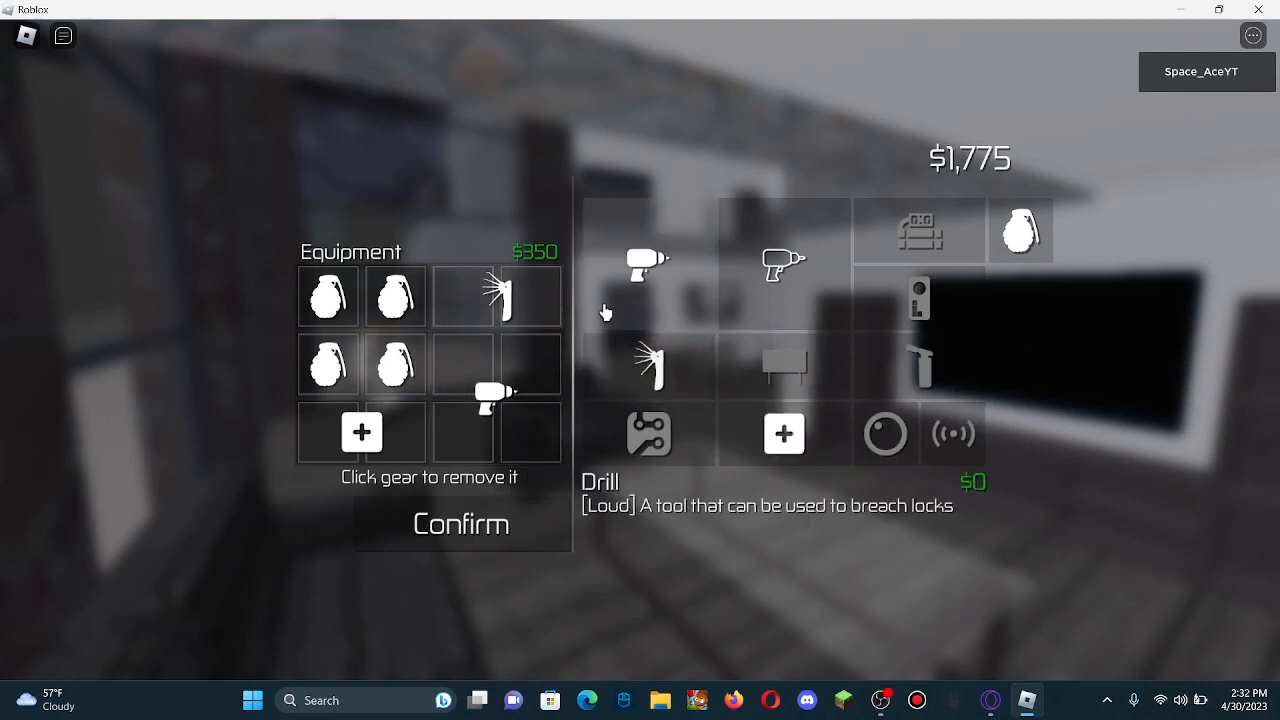
pyautogui.moveTo(510, 504)
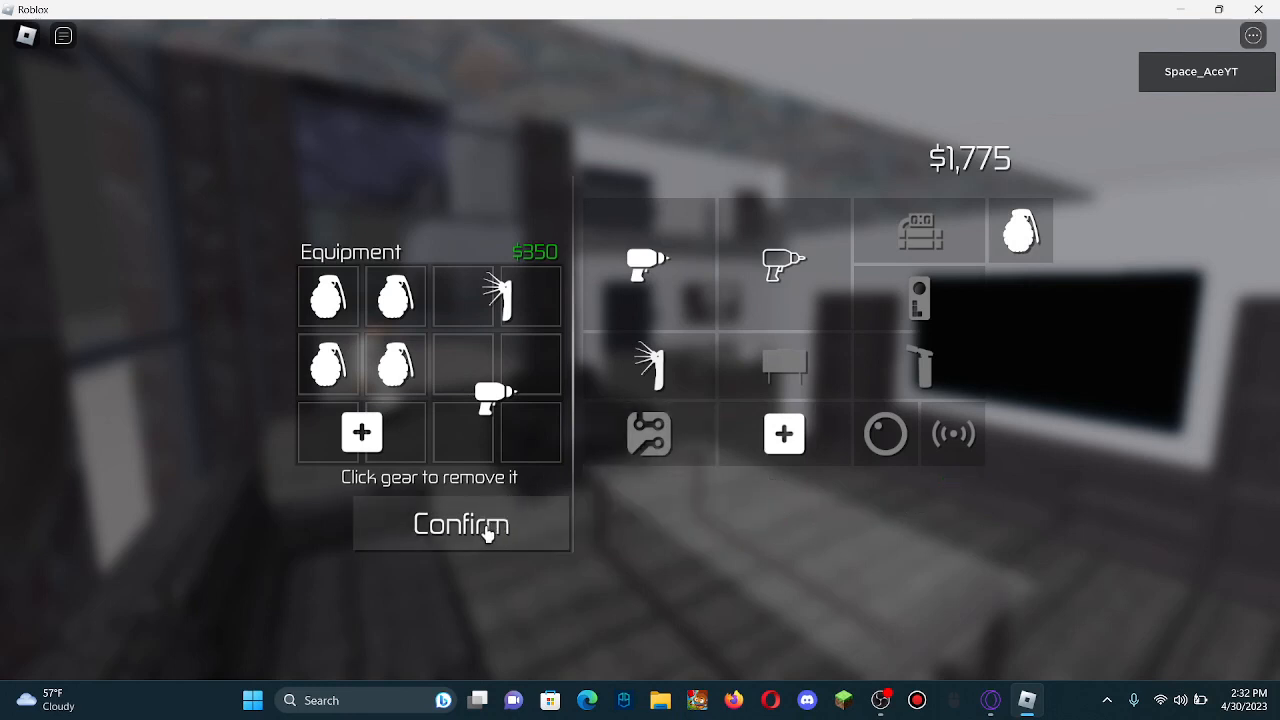
pyautogui.moveTo(648, 432)
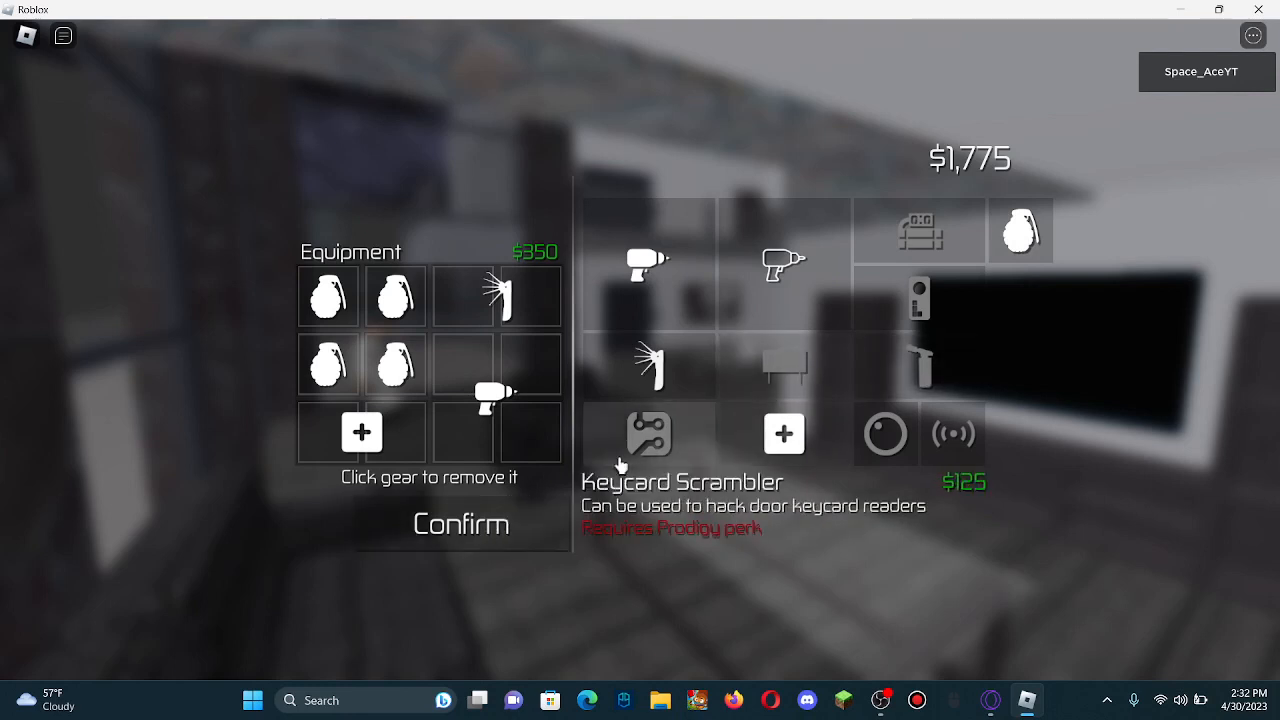
pyautogui.click(460, 524)
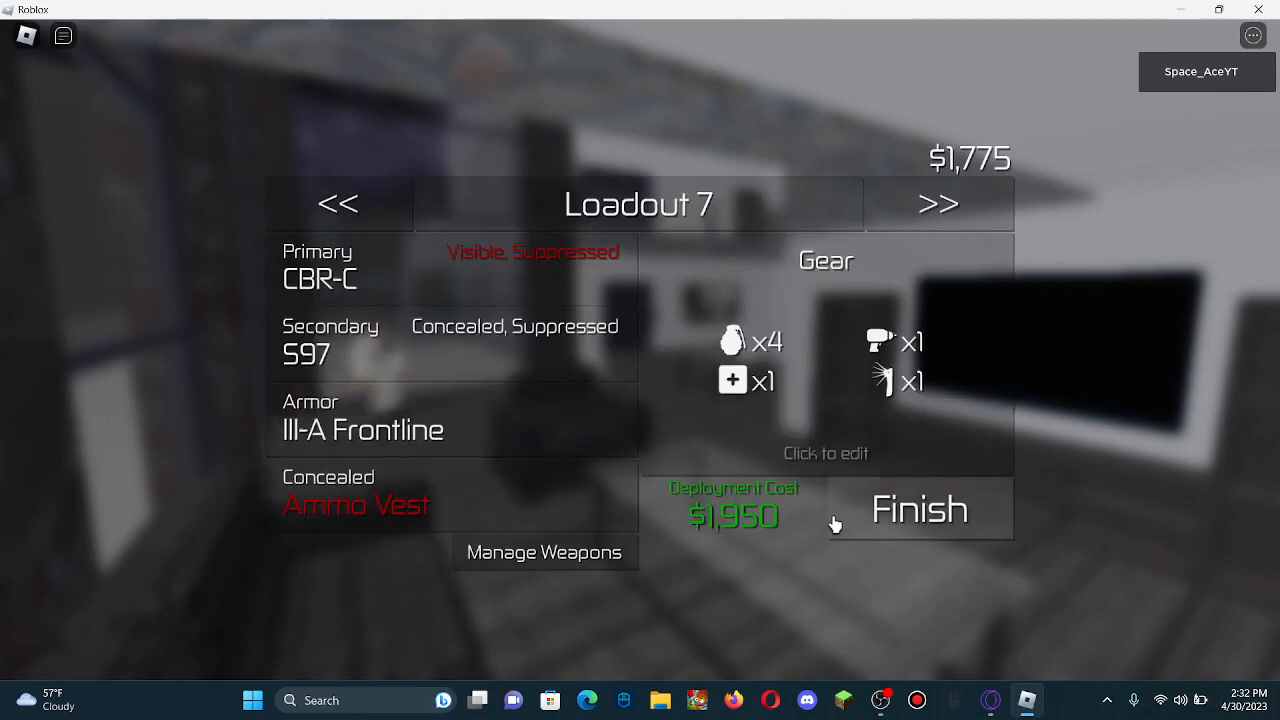
# Step: Finish Loadout 7 and deploy into The Financier
pyautogui.click(918, 508)
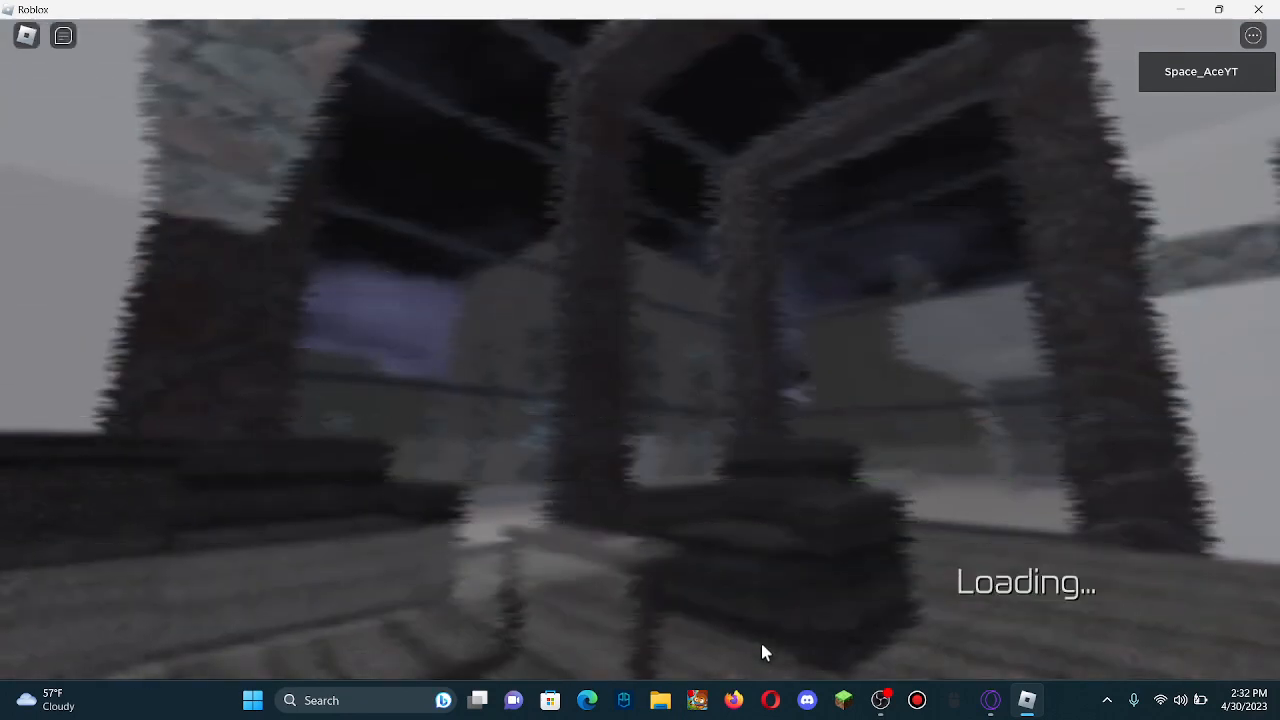
pyautogui.moveTo(640, 356)
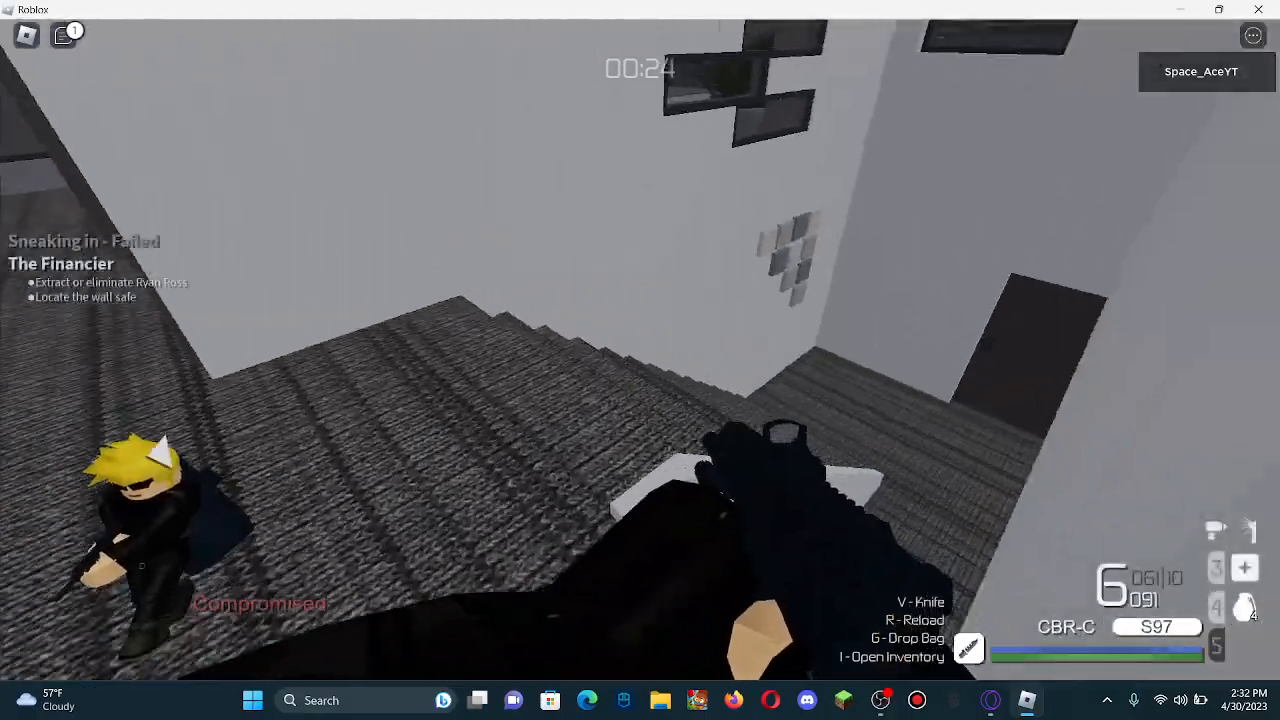
pyautogui.moveTo(640, 360)
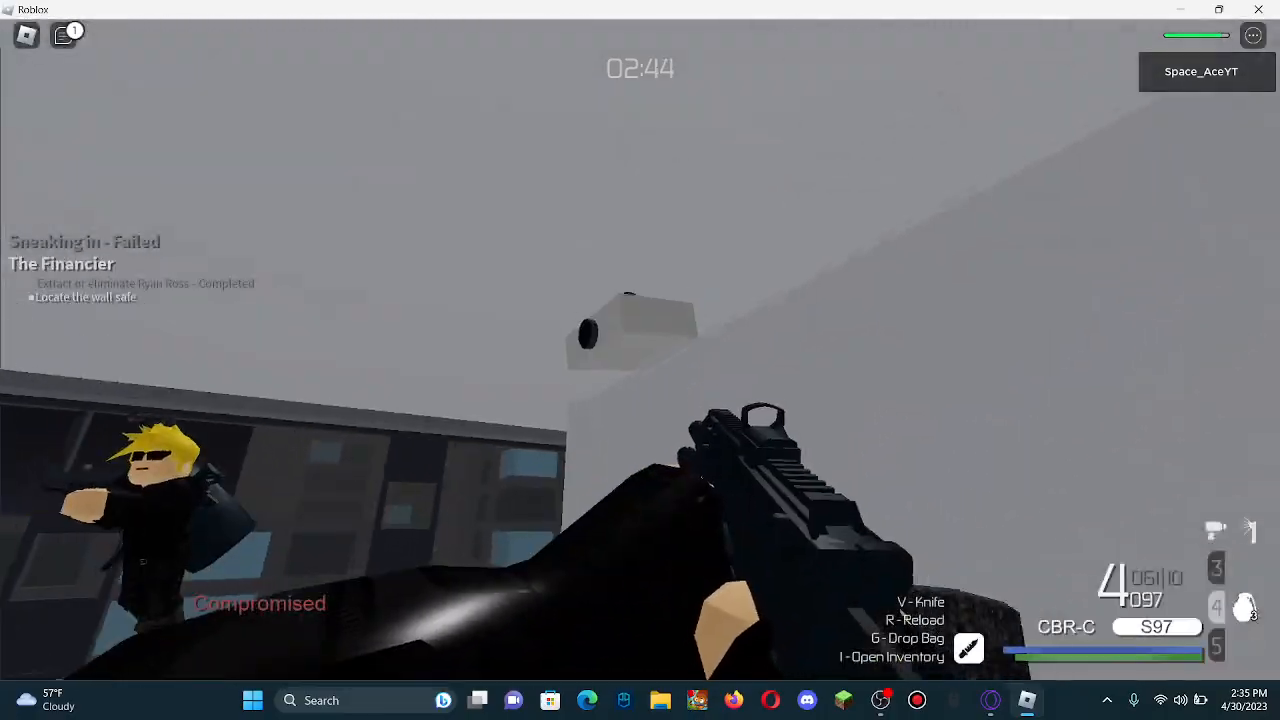
pyautogui.moveTo(640, 360)
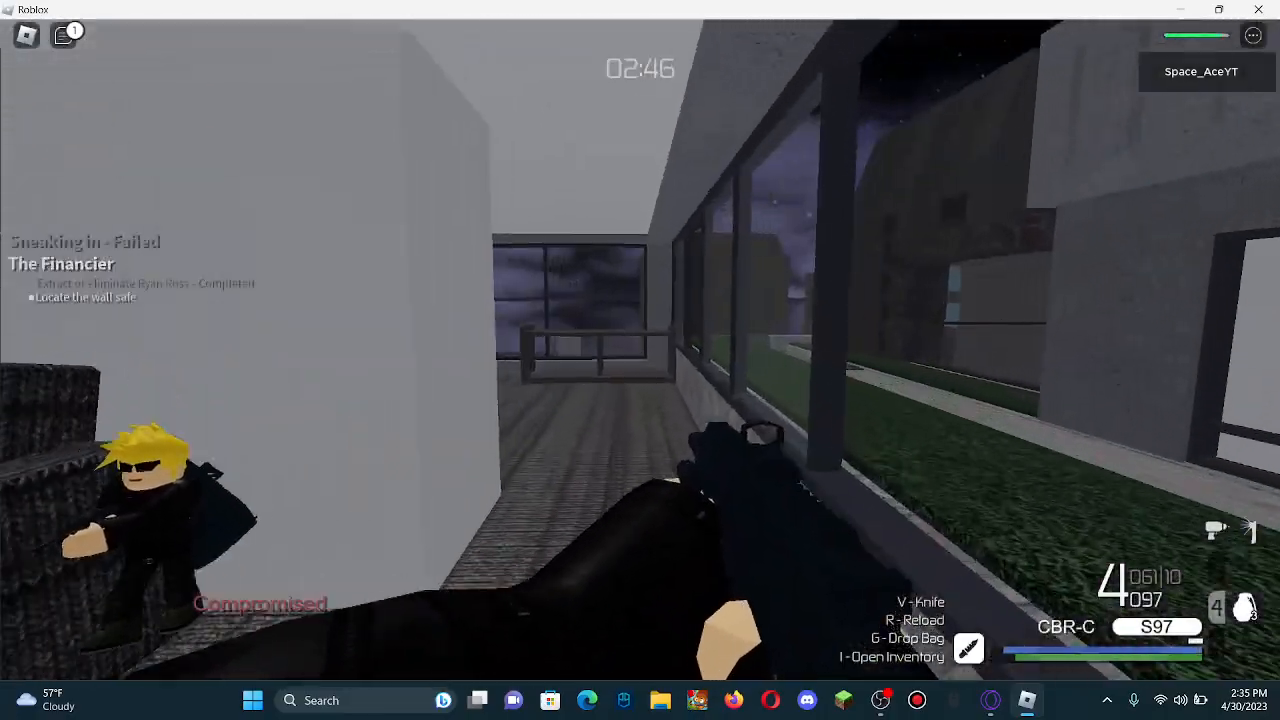
pyautogui.moveTo(640, 360)
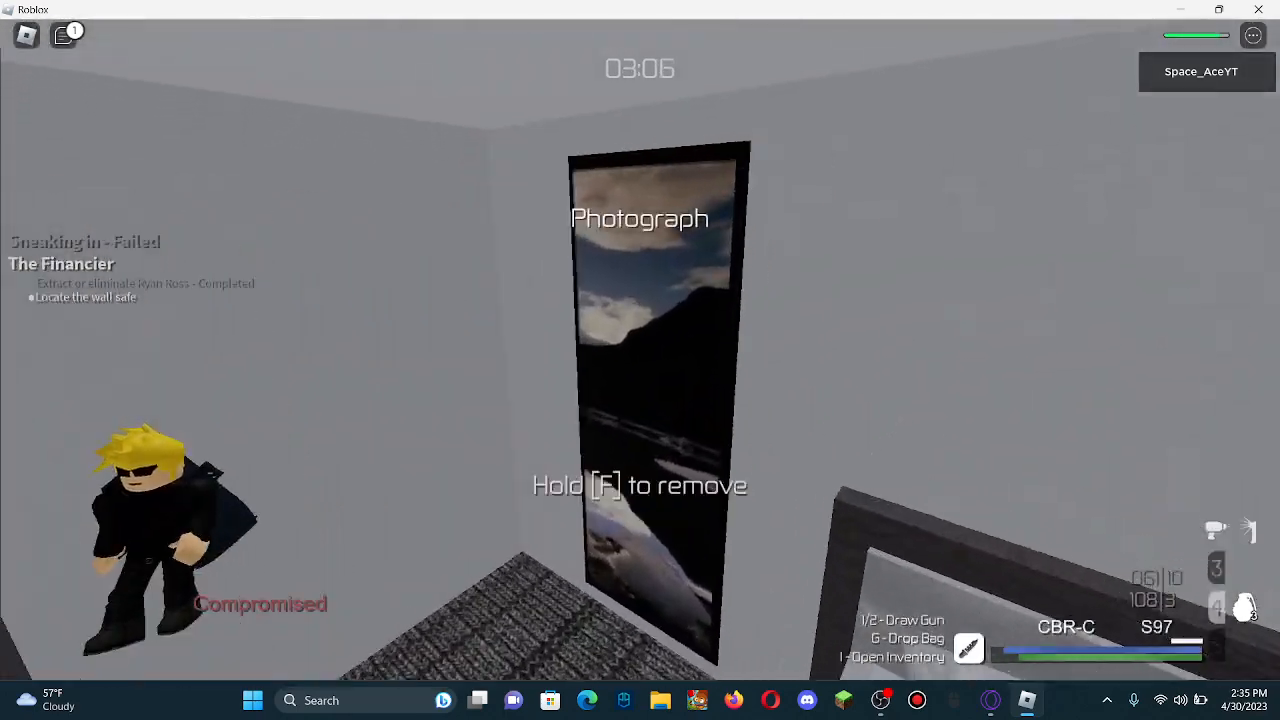
# Step: Take down the wall photograph to check for the safe behind it
pyautogui.press('f')
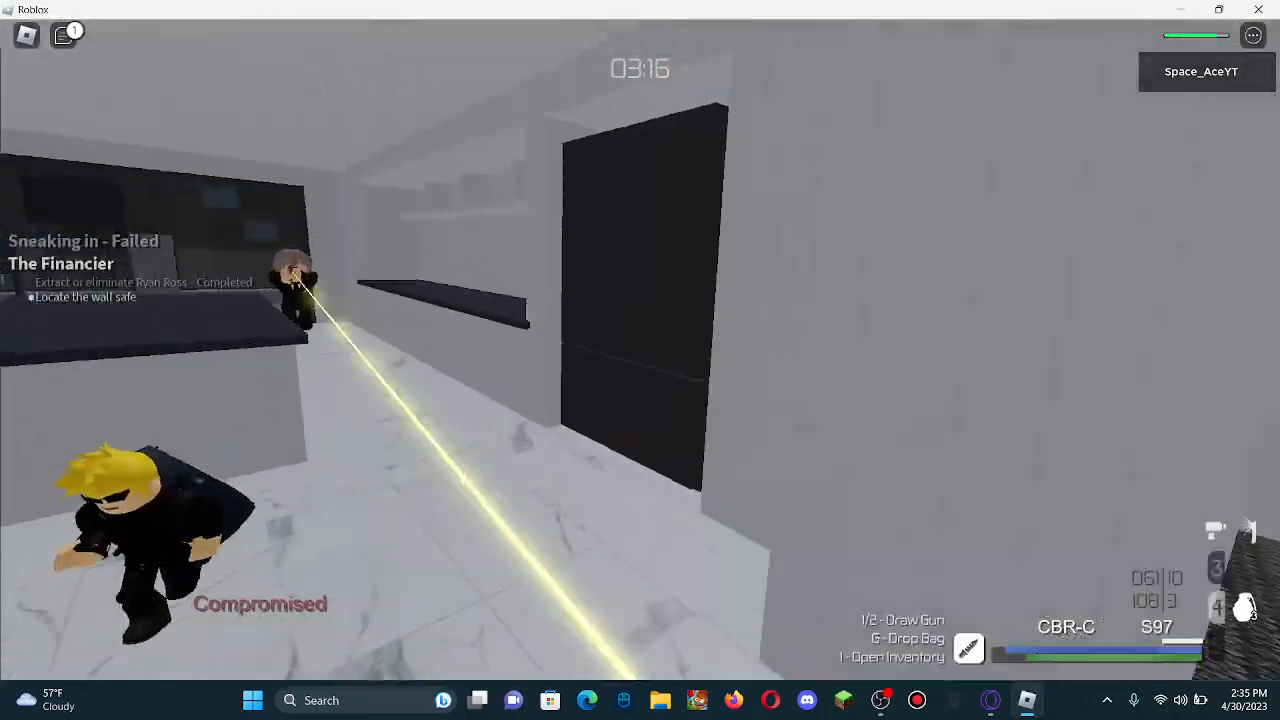
pyautogui.moveTo(640, 360)
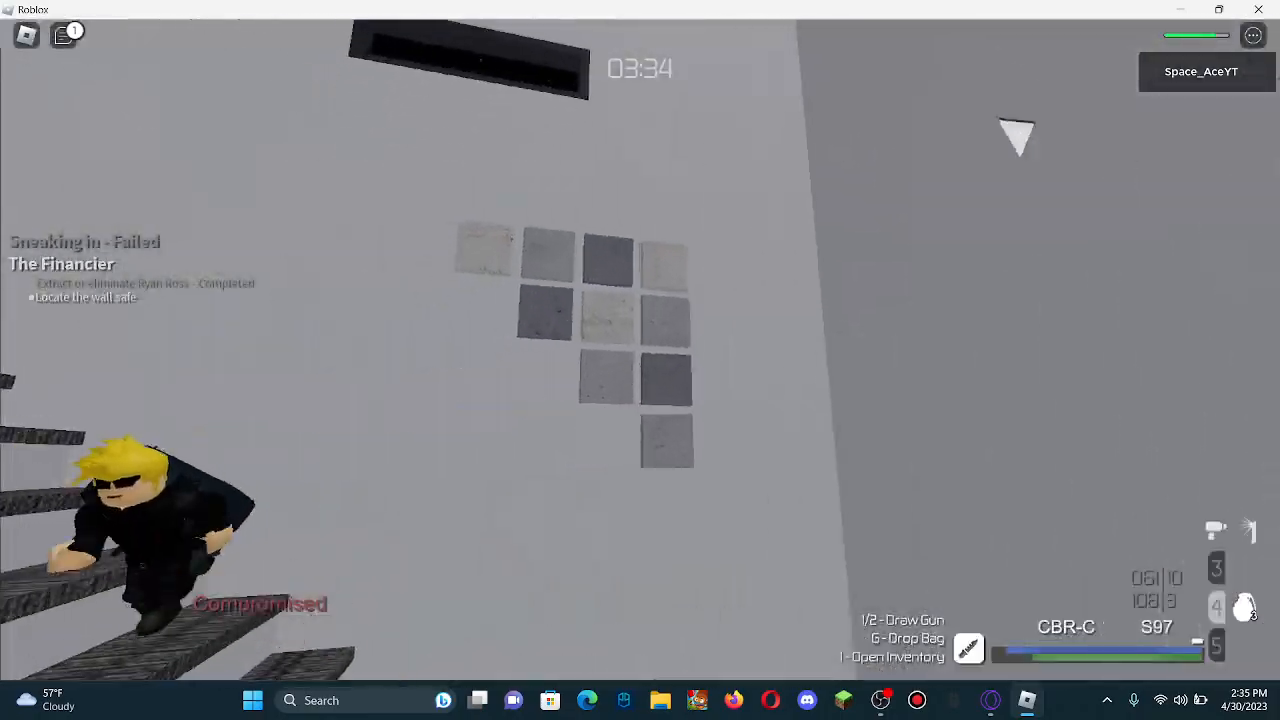
pyautogui.moveTo(640, 360)
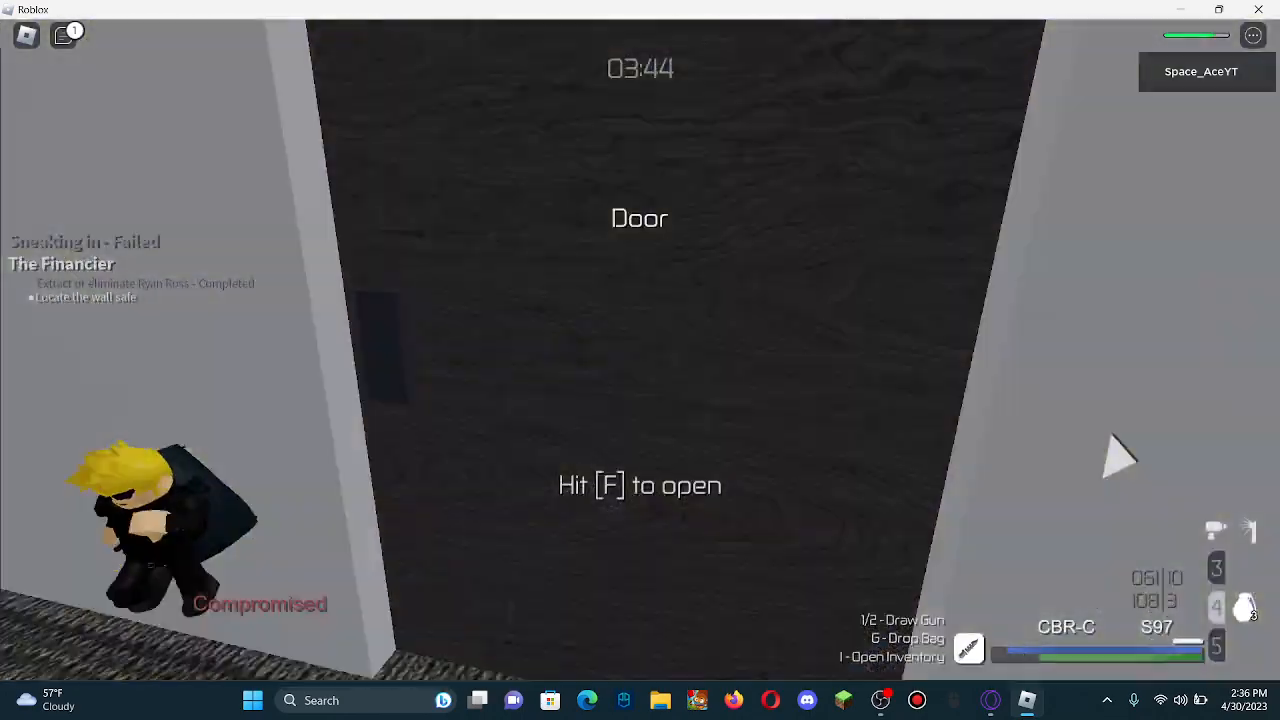
# Step: Open the final door and finish The Financier, returning to the lobby as level 14 Commando with $1,775
pyautogui.press('f')
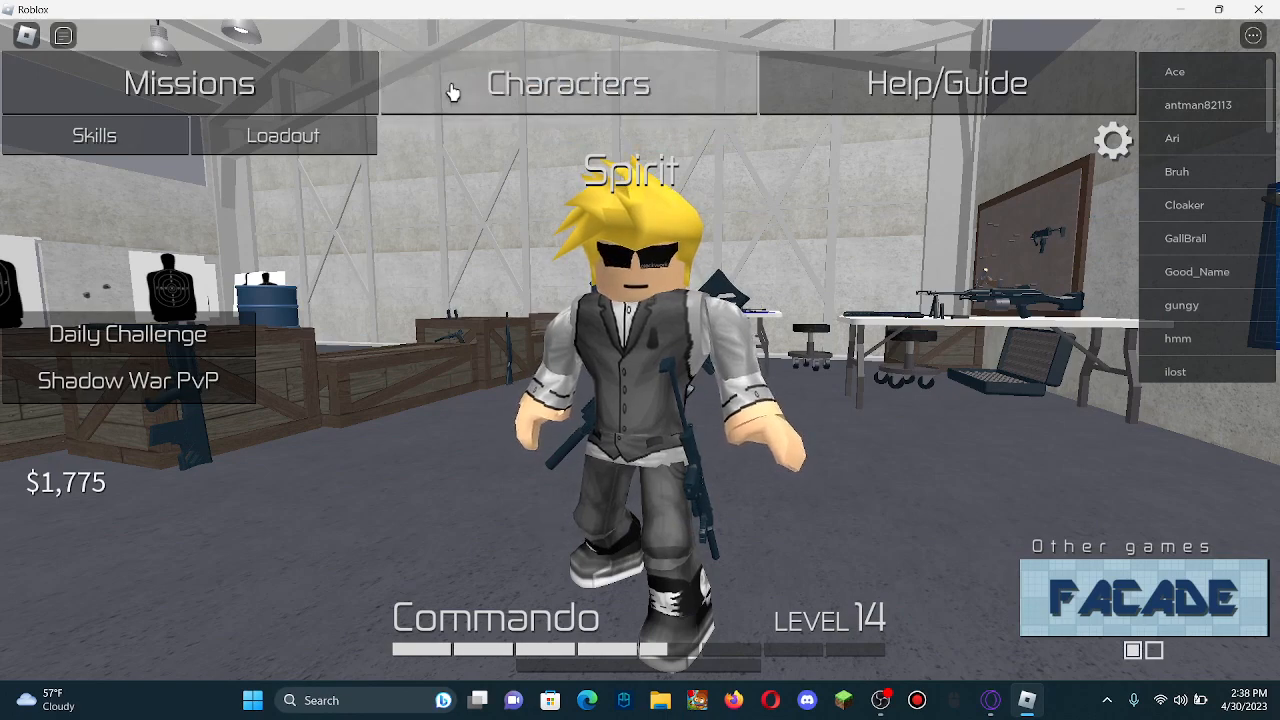
# Step: Respec all points into Shock Plating, Deep Pockets, Quick Swap and Vitality, then confirm the Juggernaut build
pyautogui.click(94, 136)
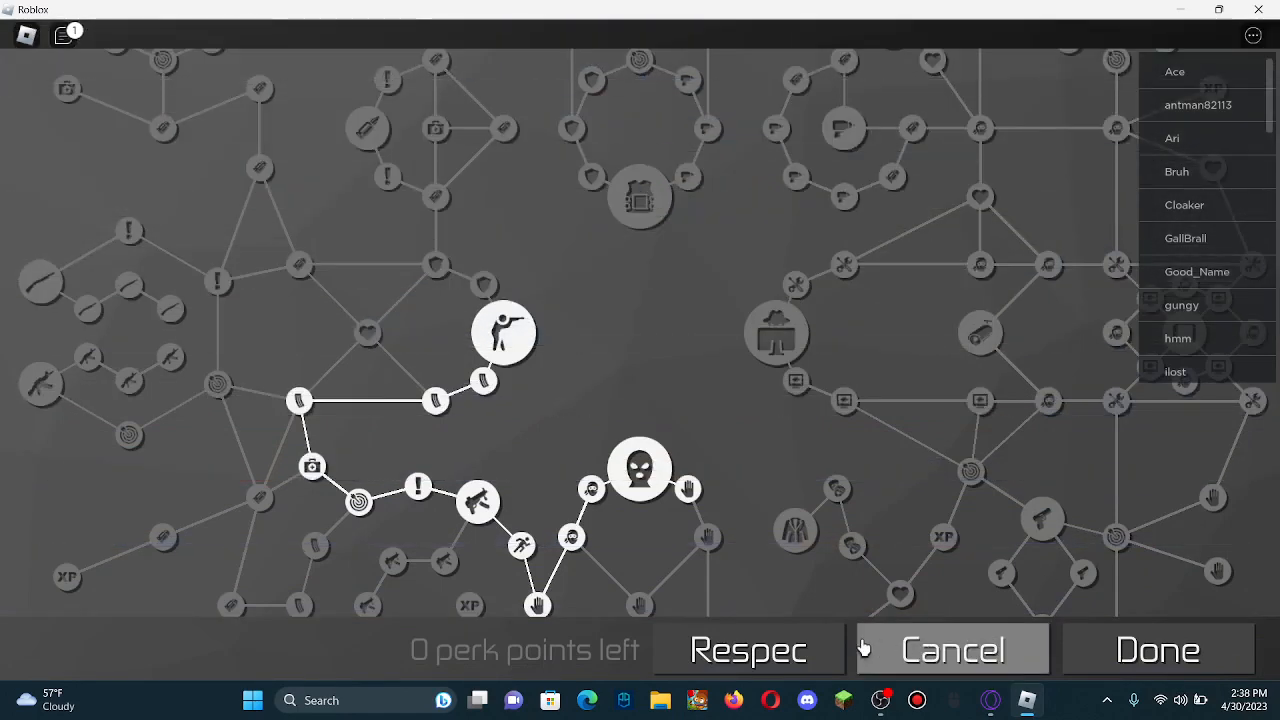
pyautogui.click(748, 648)
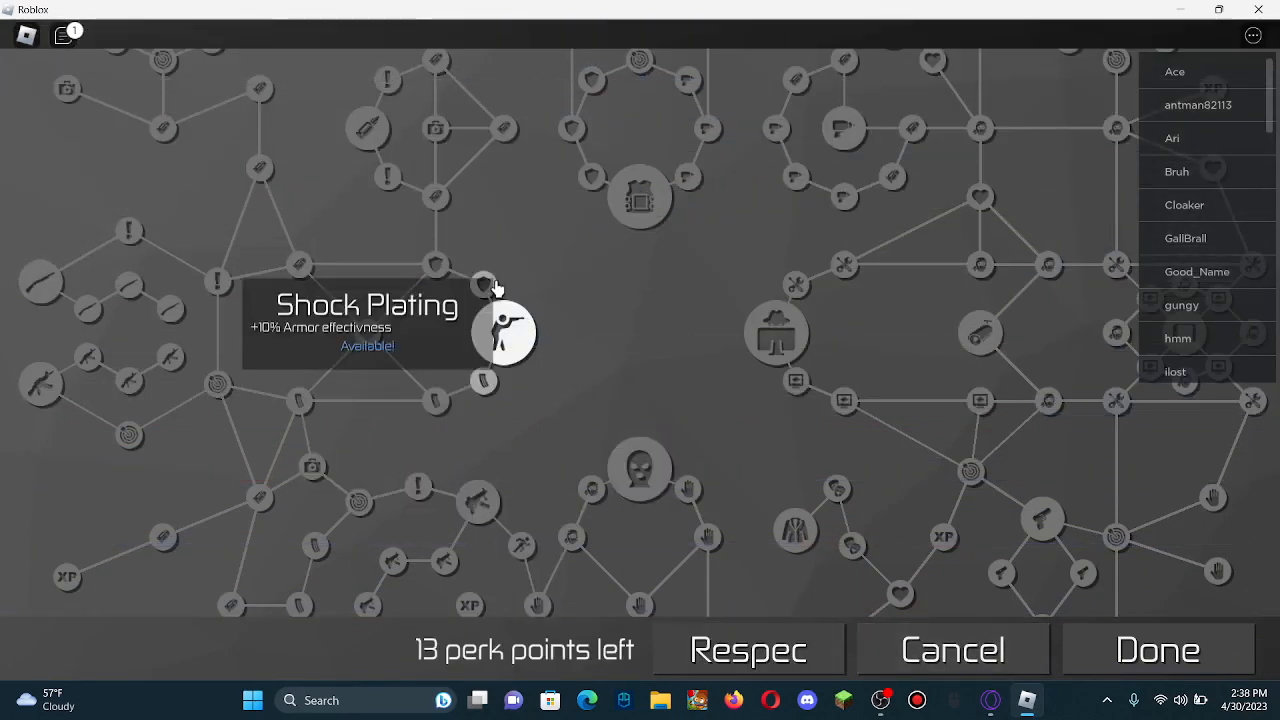
pyautogui.click(484, 284)
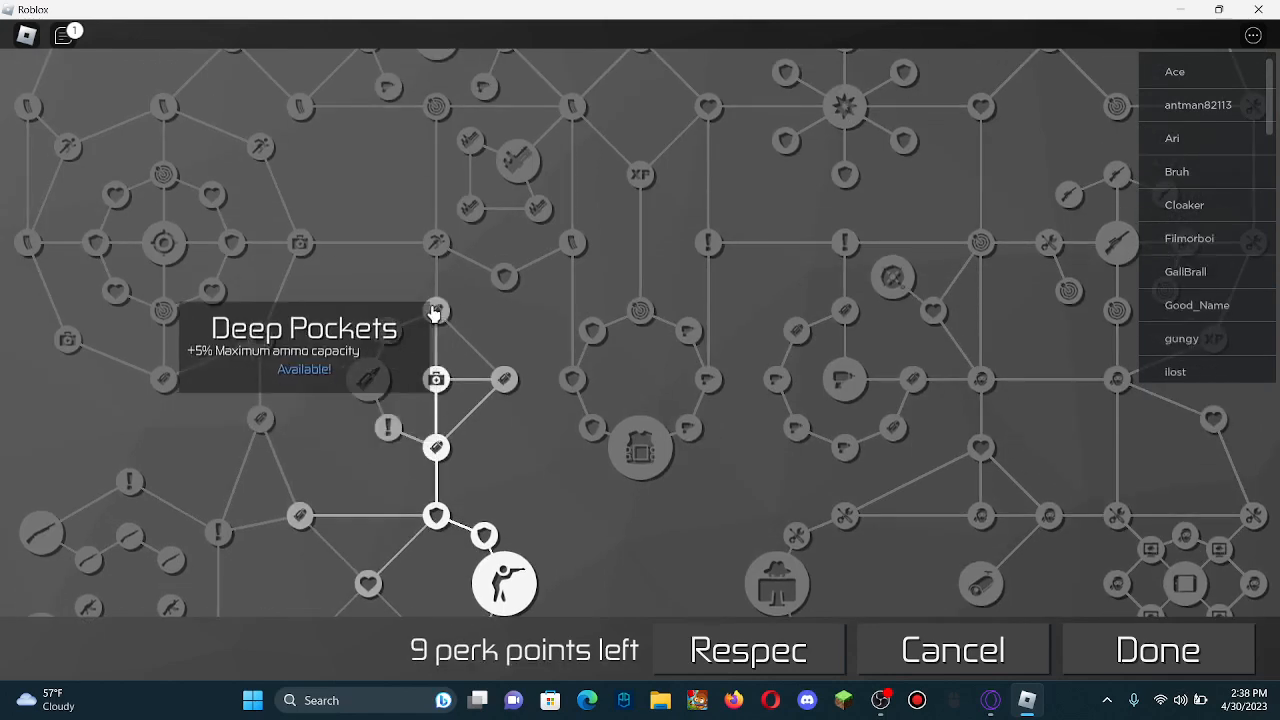
pyautogui.click(436, 312)
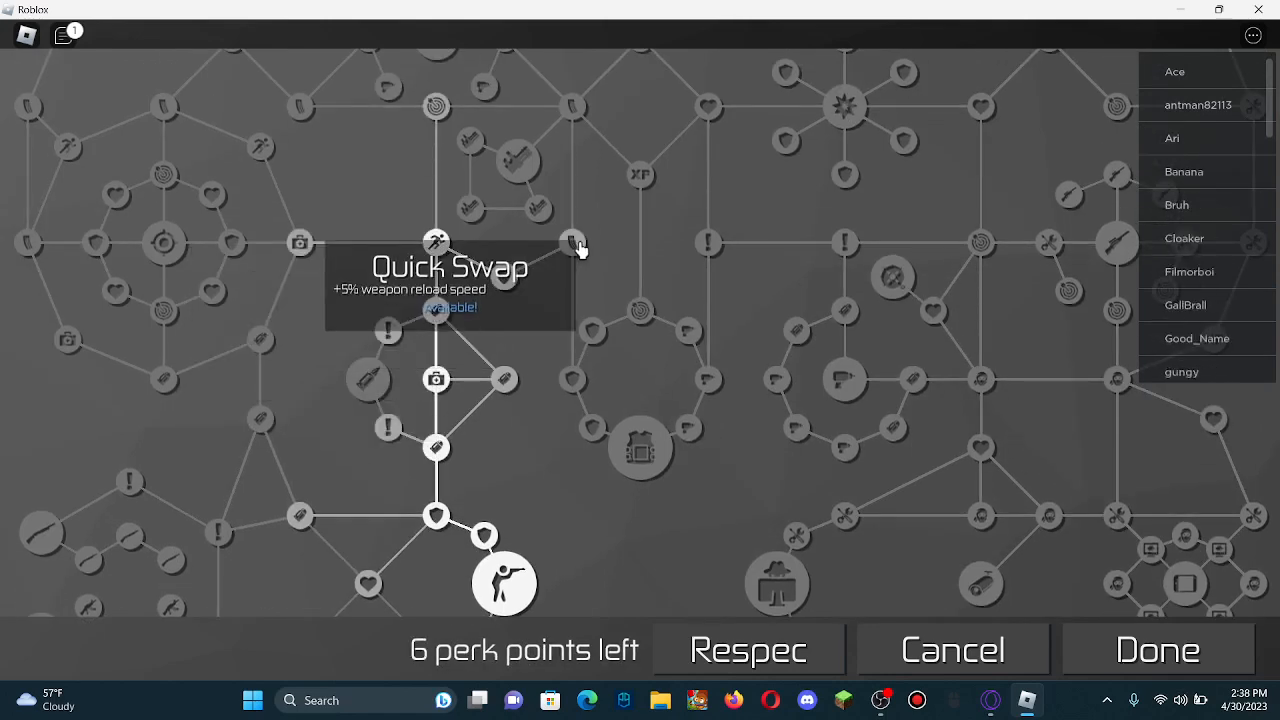
pyautogui.click(640, 448)
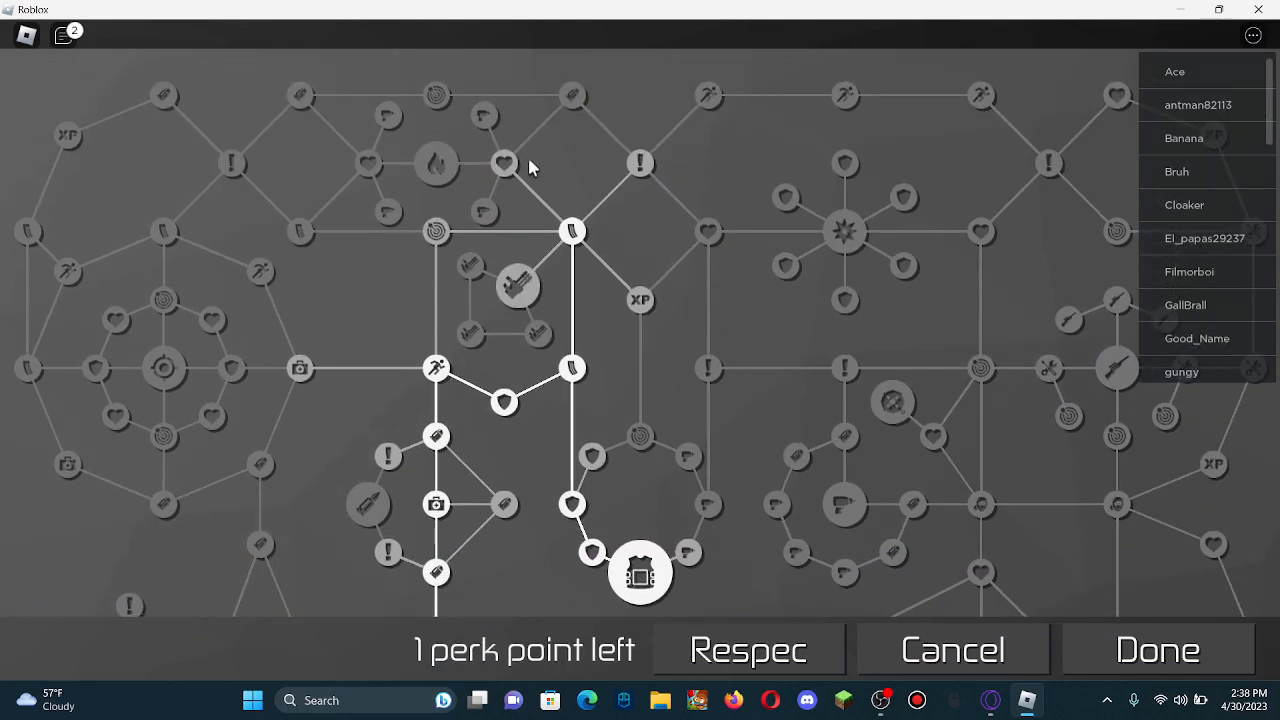
pyautogui.moveTo(504, 164)
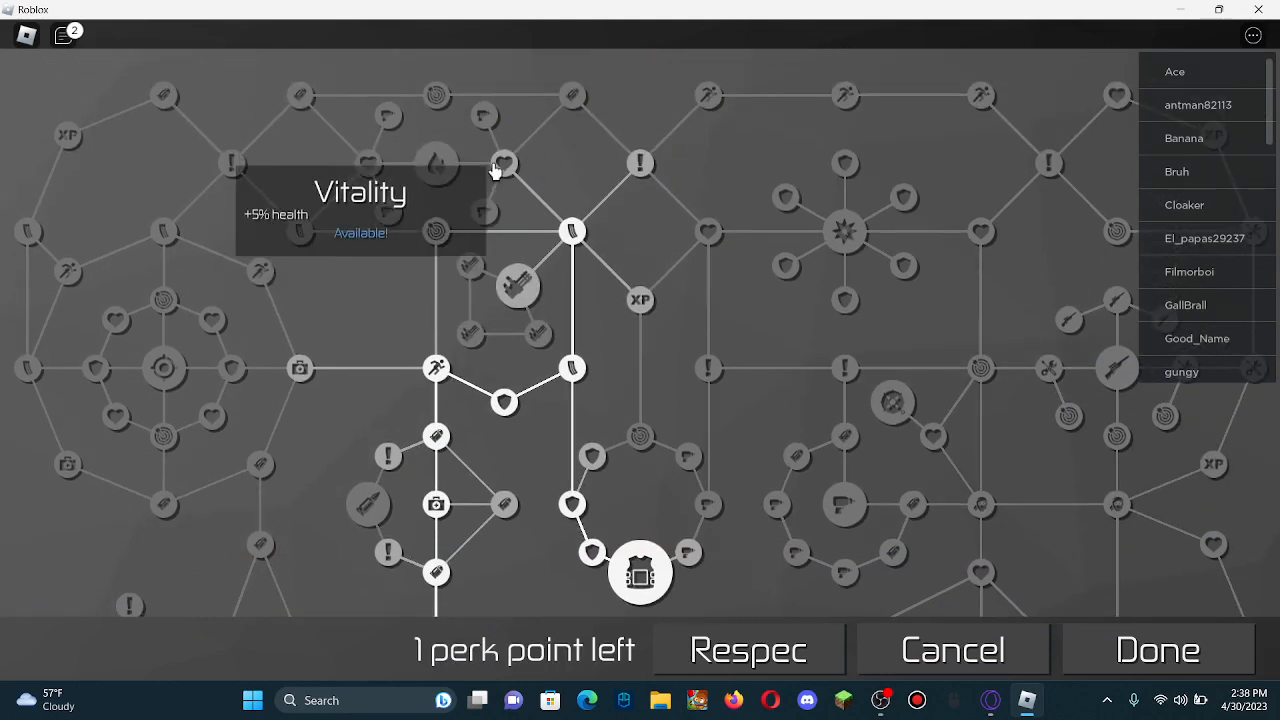
pyautogui.click(504, 164)
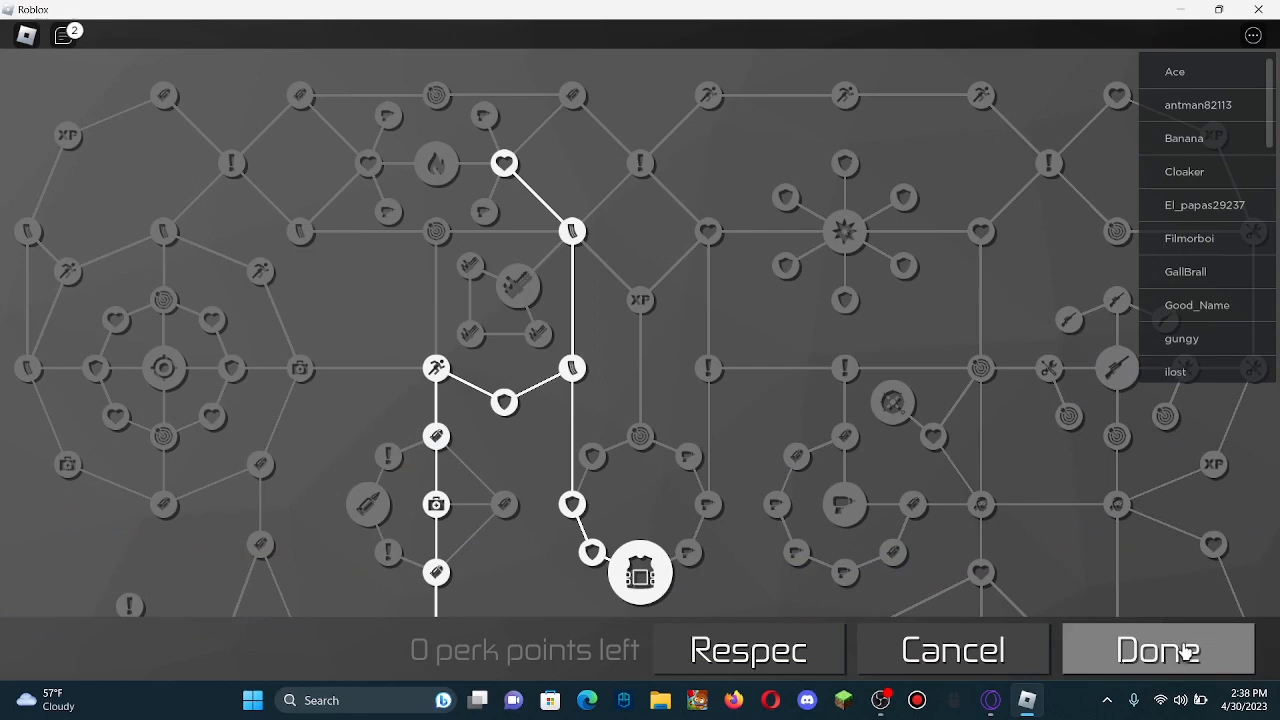
pyautogui.click(1156, 648)
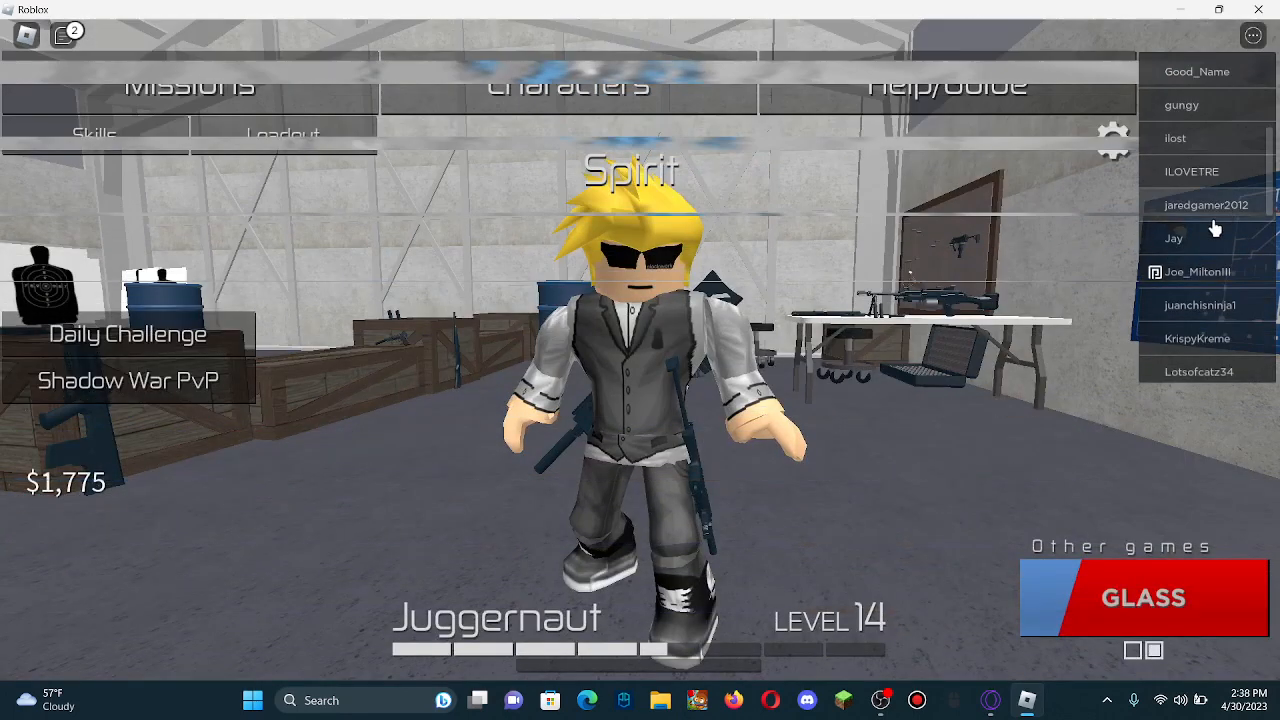